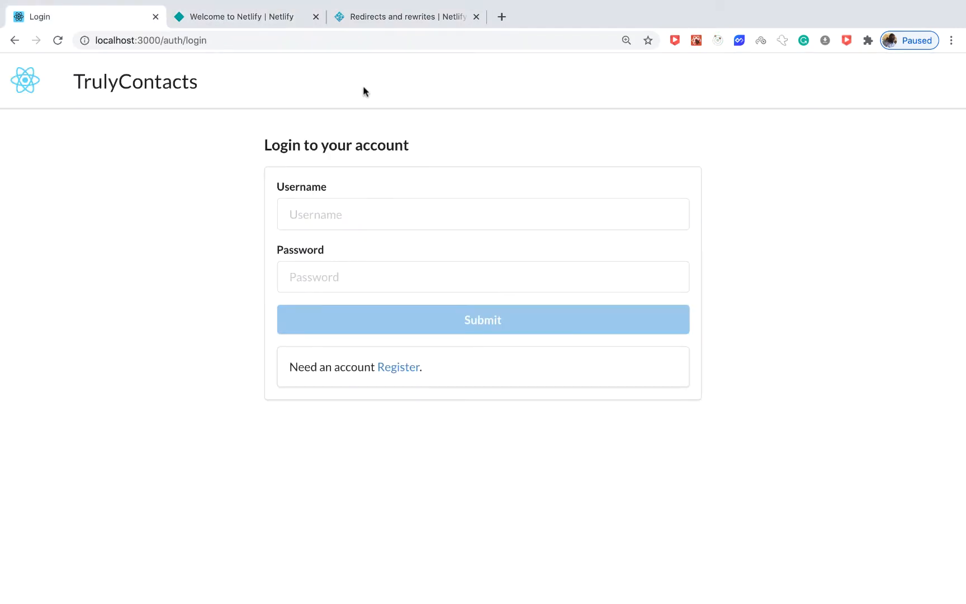
mouse_move(236, 33)
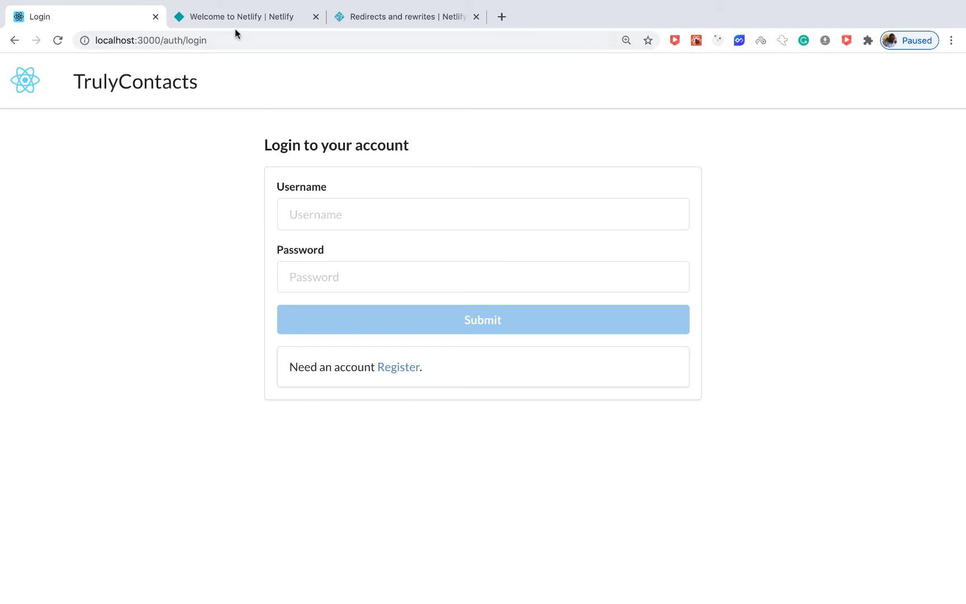
Switch Chrome from the local TrulyContacts login page to the Netlify welcome sign-in page
click(246, 16)
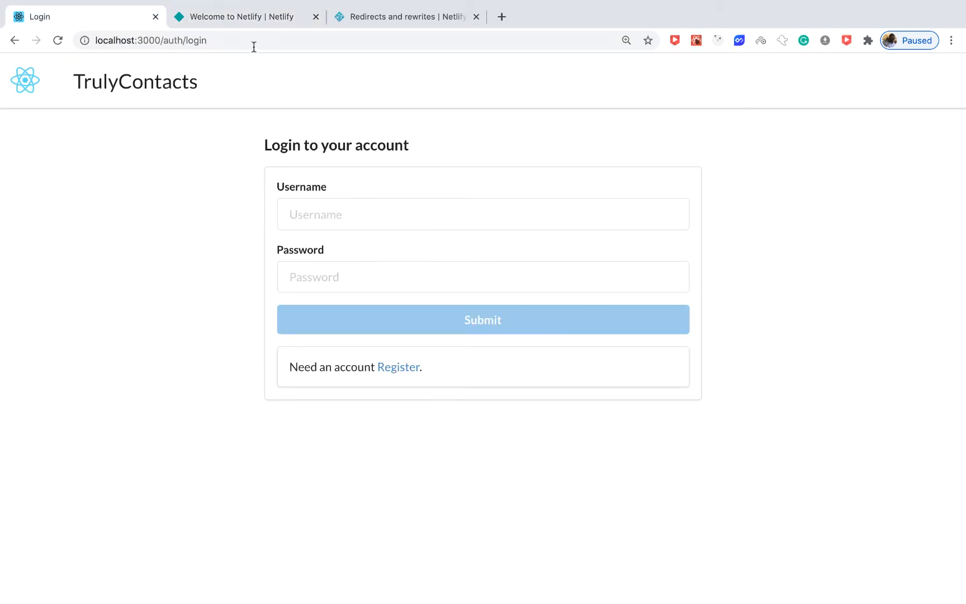
click(240, 17)
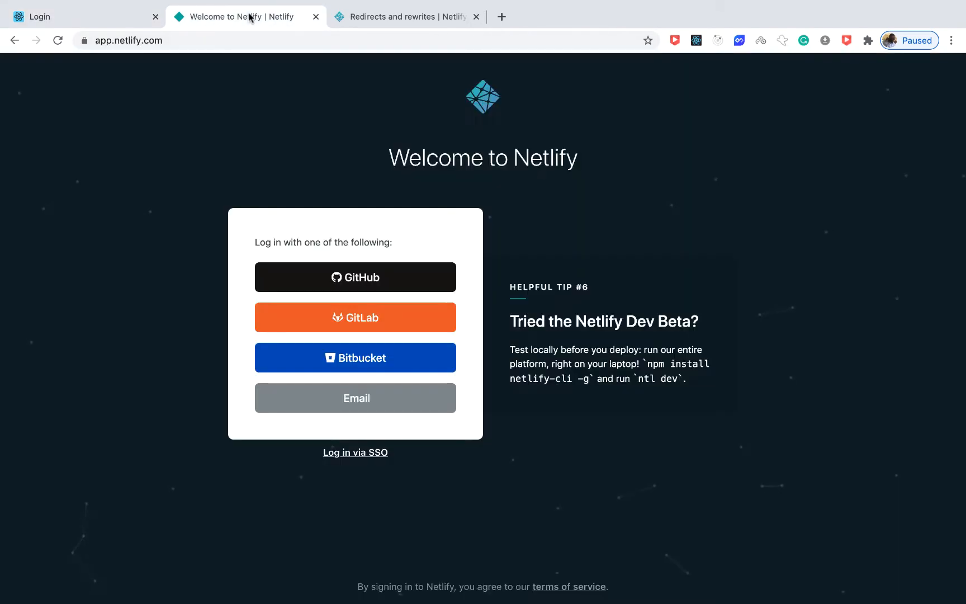
mouse_move(302, 182)
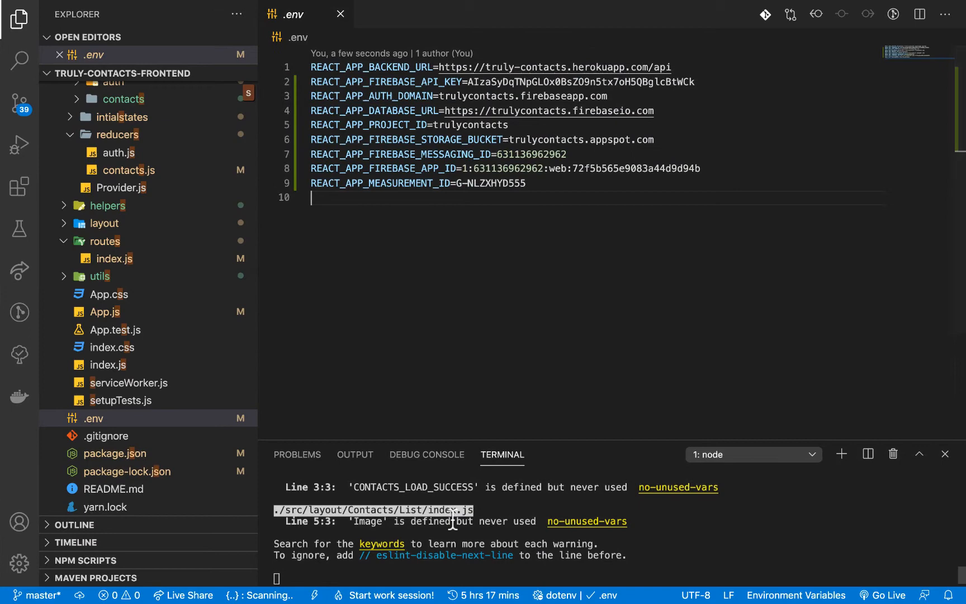
Stop the running development server and start entering the new GitHub repository name
key(ctrl+c)
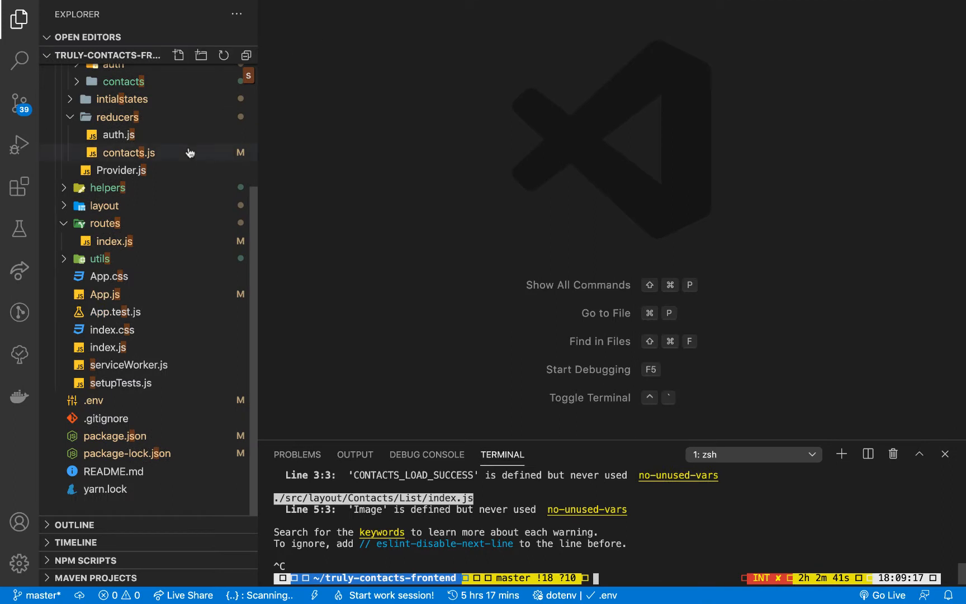
mouse_move(423, 515)
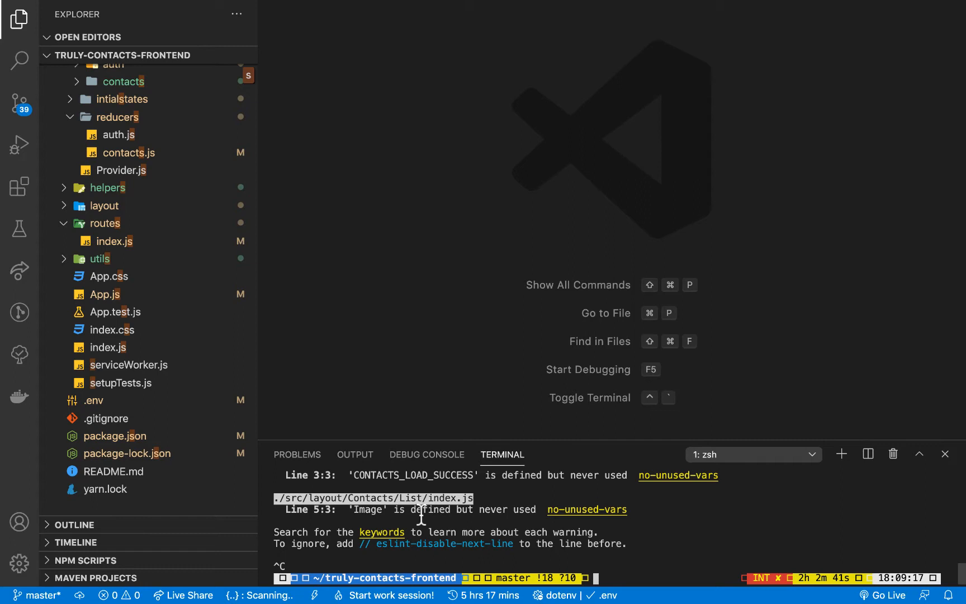
text(github.com/new)
text(truly-contacts-yp)
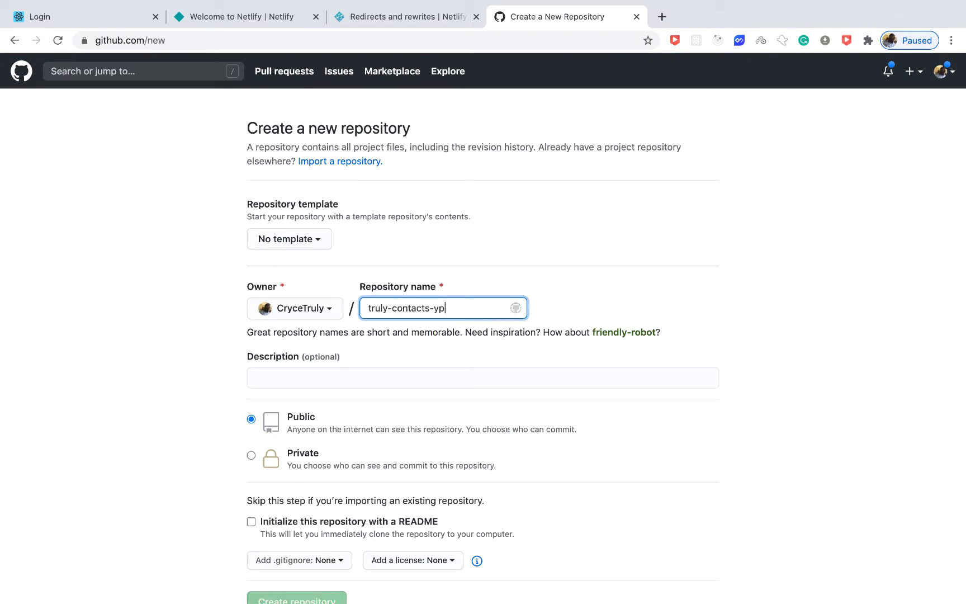
Name the repository truly-contacts-youtube and describe it as source code for the Context API Contact List application
text(outube)
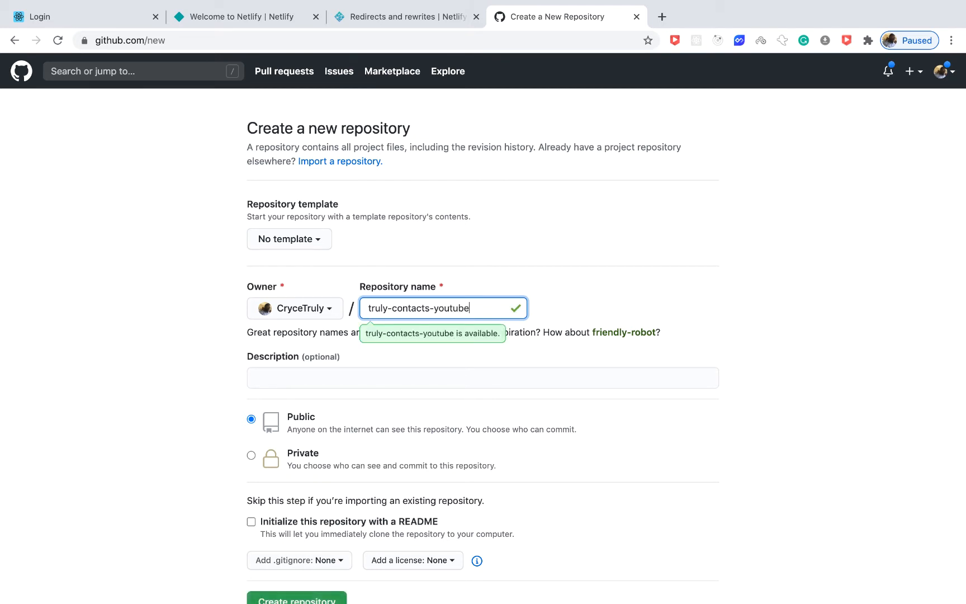
triple_click(418, 308)
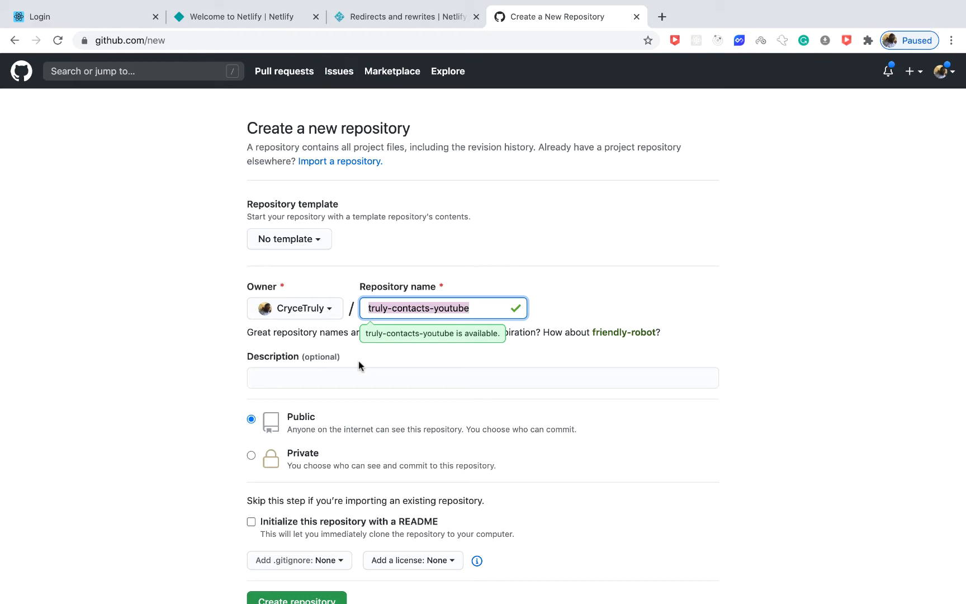
text(Source Code for the Context API statement Contact List application)
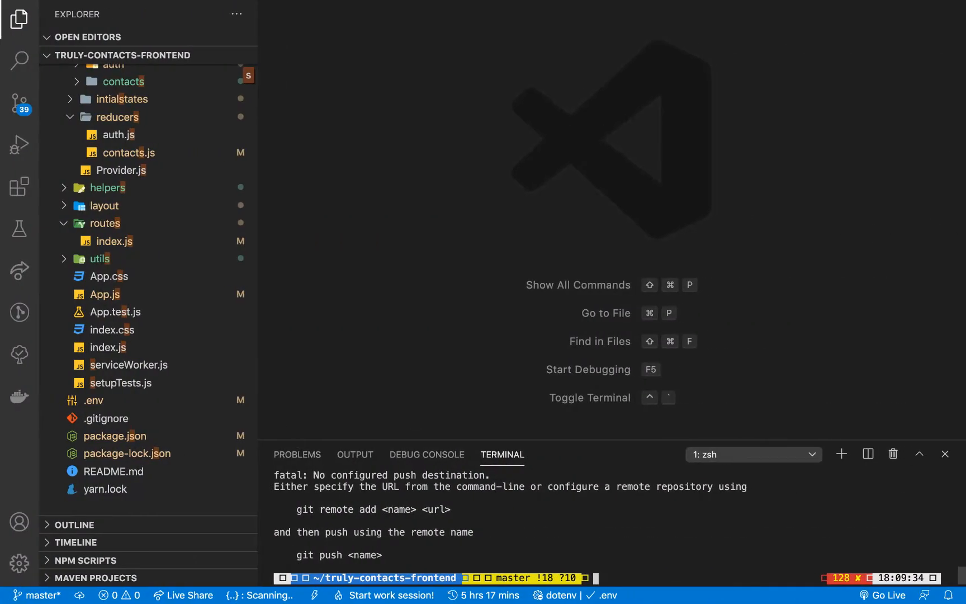
Stage all files with git add . and commit with message 'ch(code): All source code'
text(git add .)
text(git commit -m ")
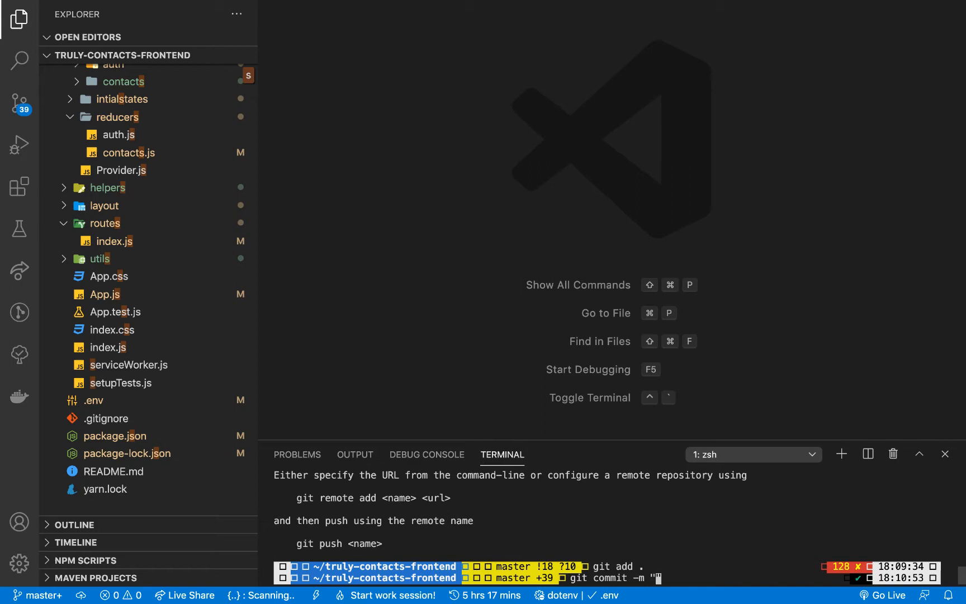
text(ch(ad))
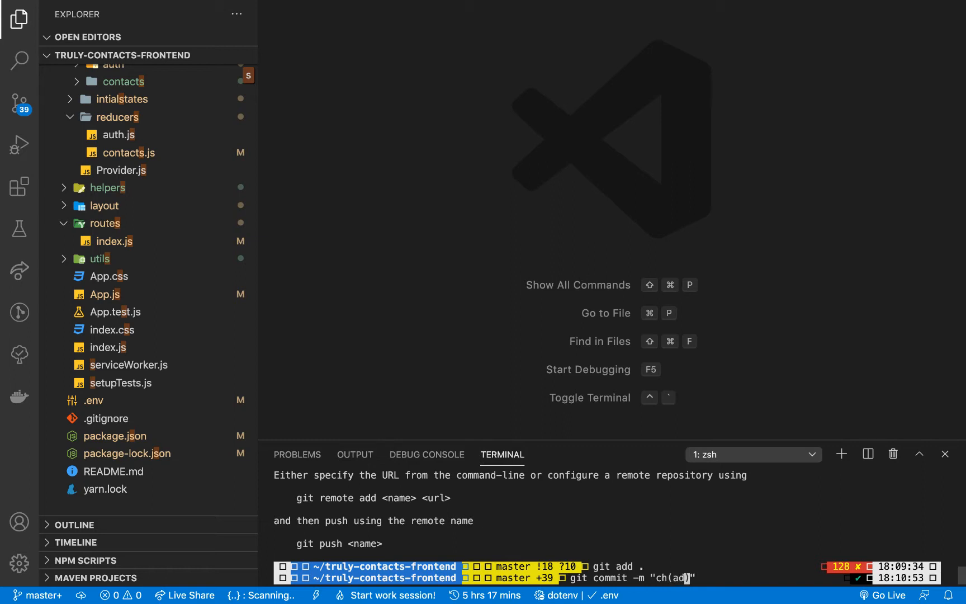
key(Backspace)
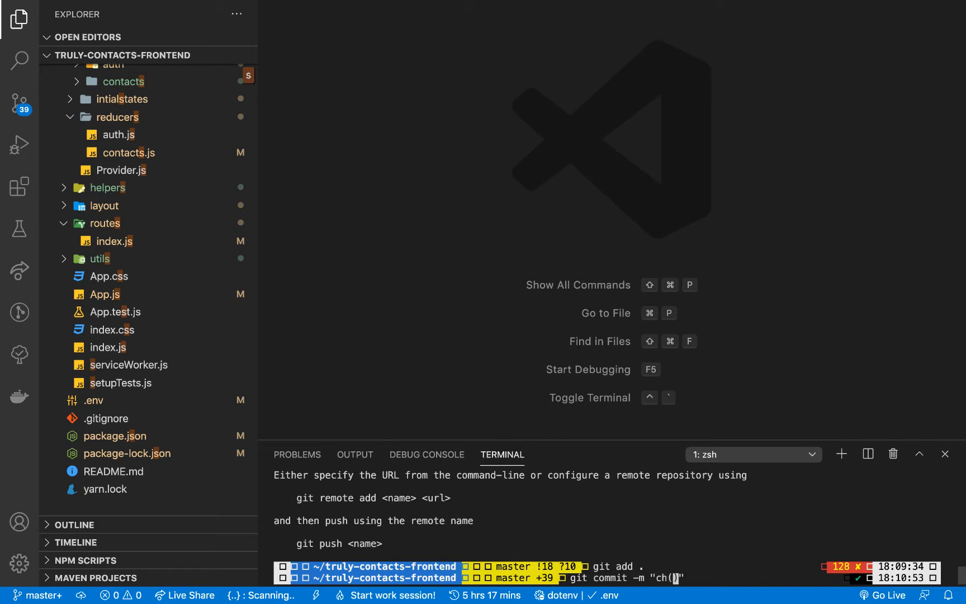
text(ode):)
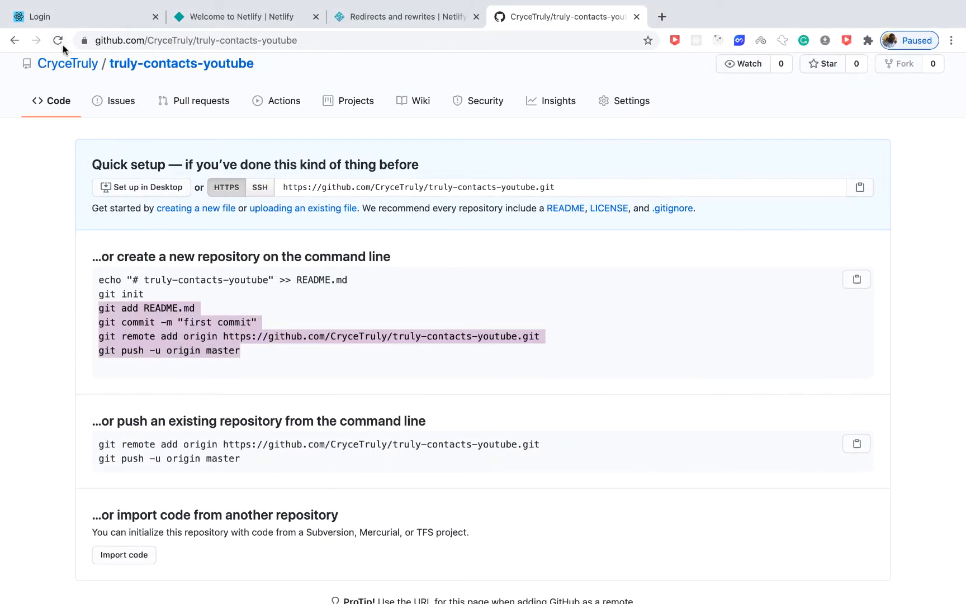
Reload the truly-contacts-youtube repository page to show the pushed project files
click(58, 40)
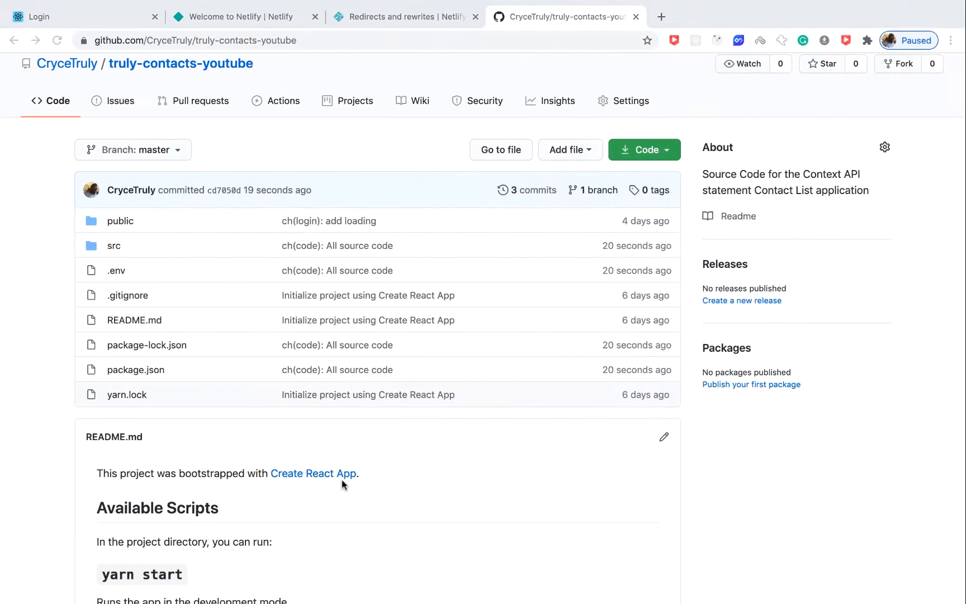
mouse_move(223, 441)
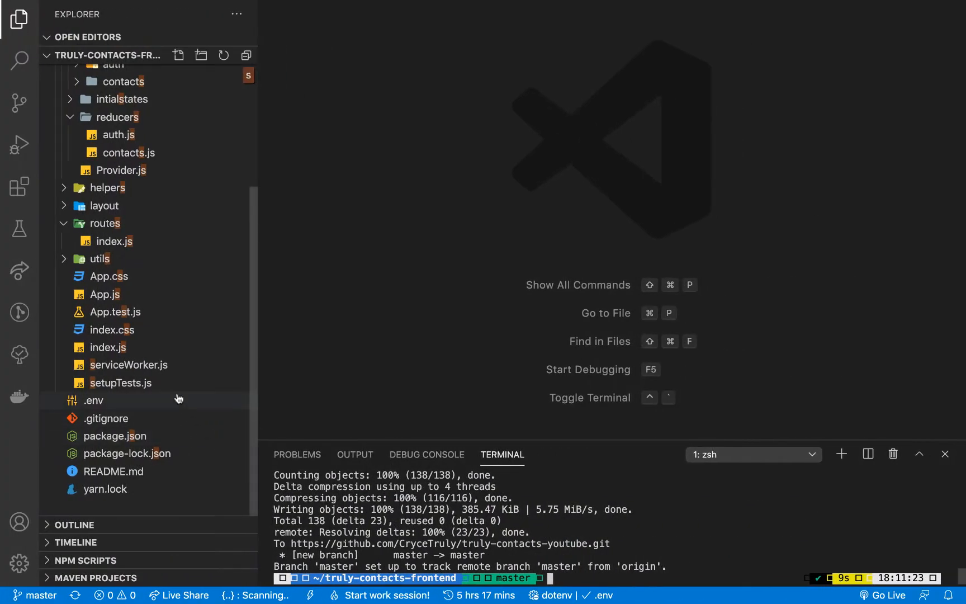
mouse_move(134, 405)
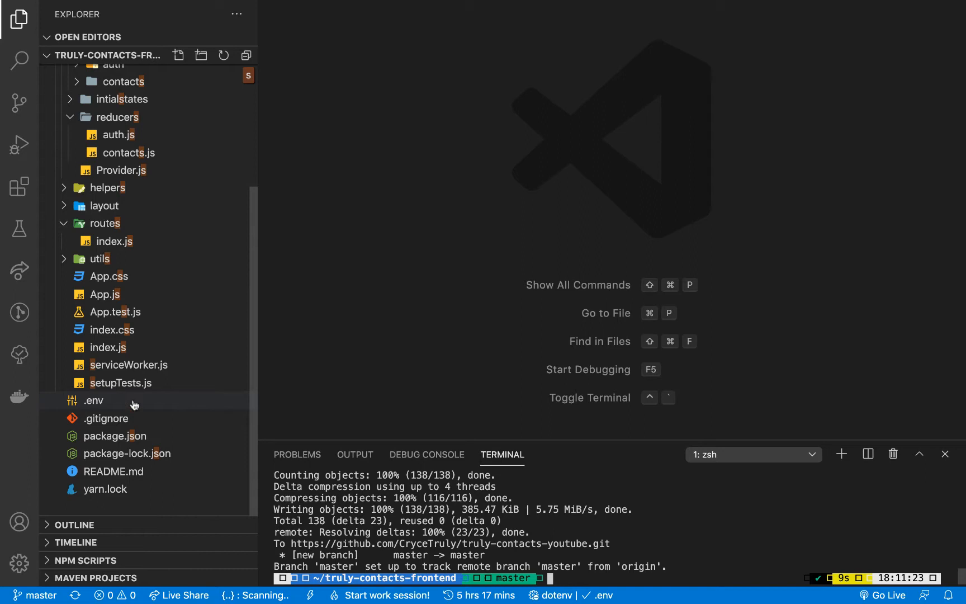
Add .env to .gitignore, untrack it with git rm --cached, push, then open .env
click(108, 419)
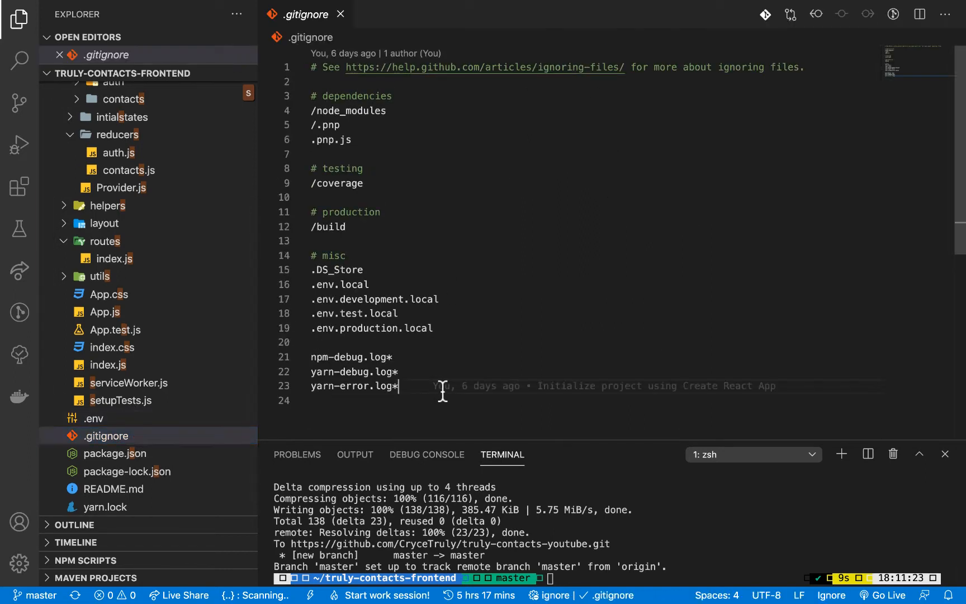
text(.env)
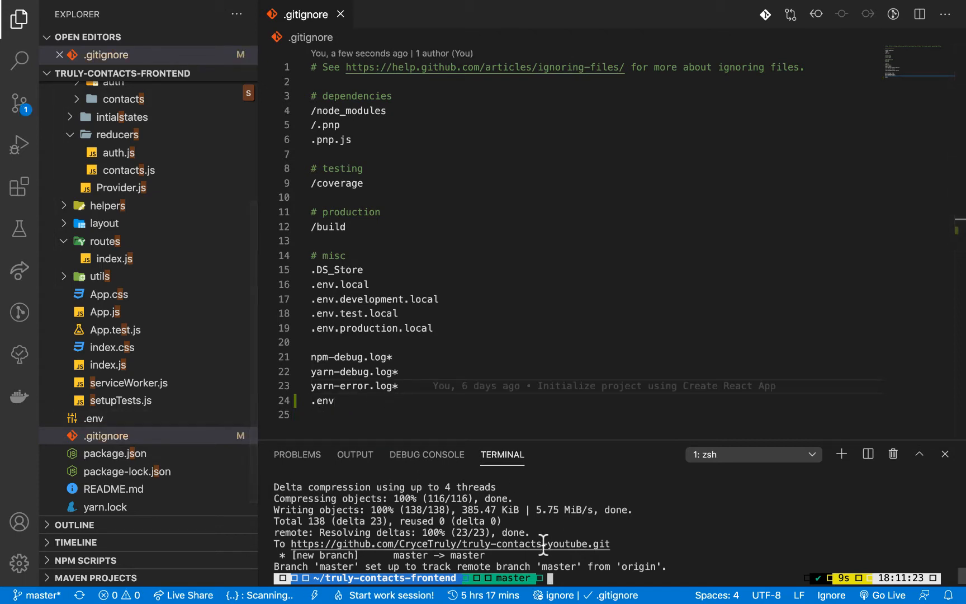
text(git rm -)
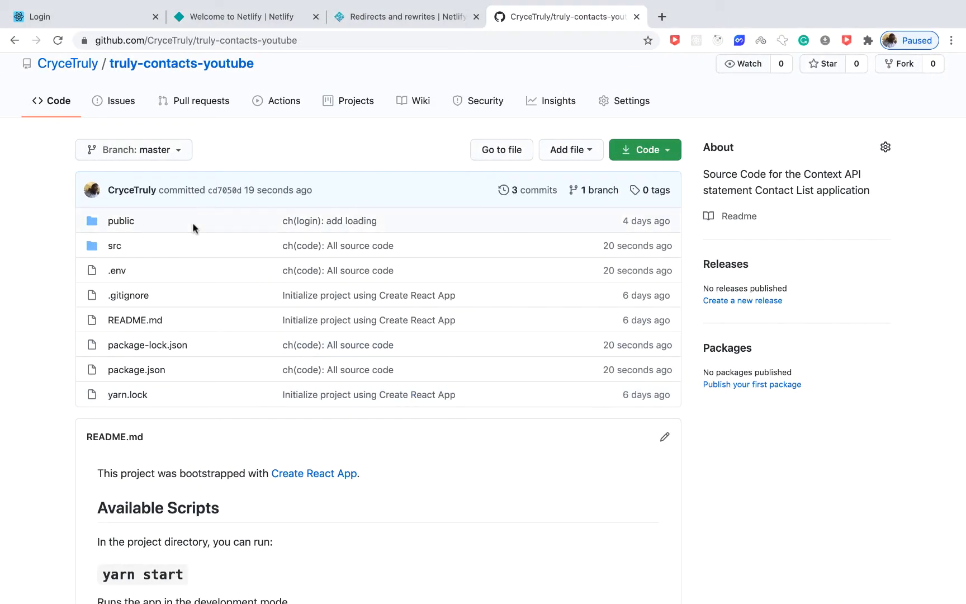
click(134, 320)
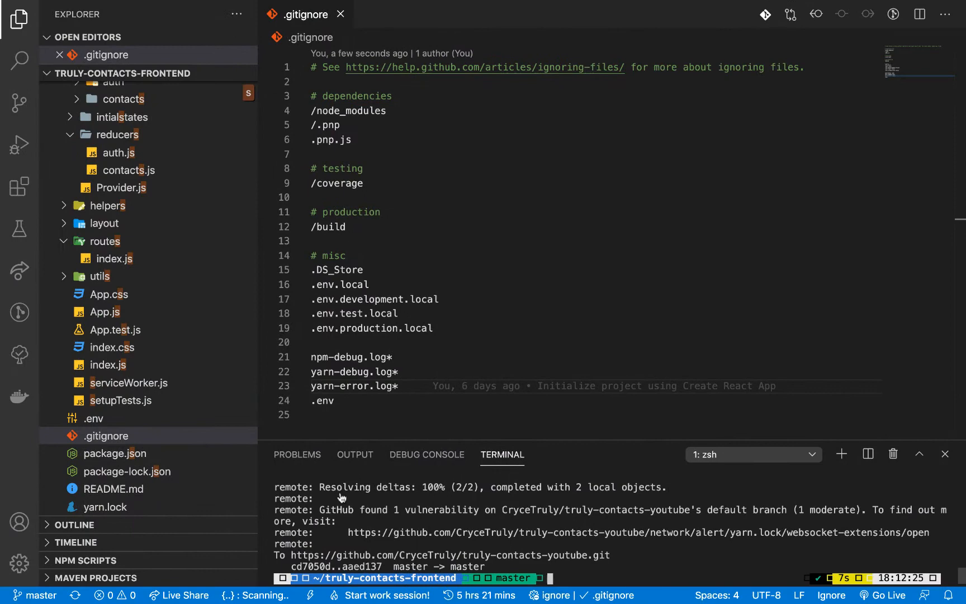
click(93, 418)
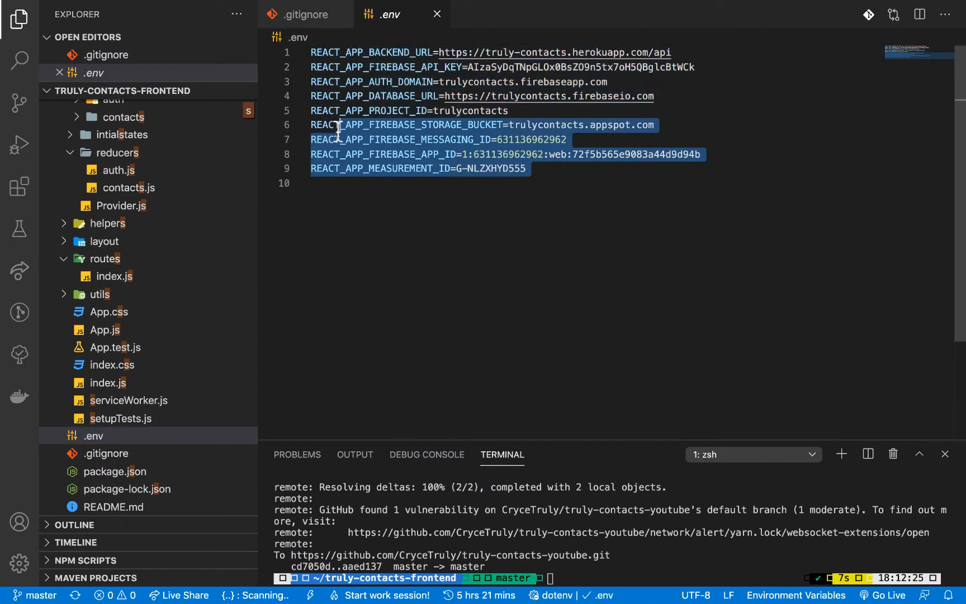
click(452, 154)
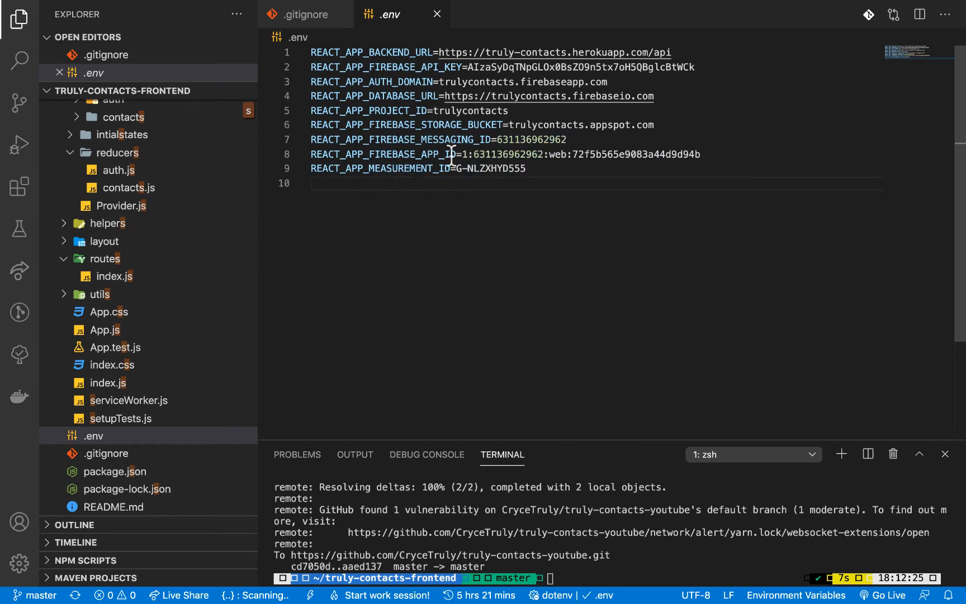
mouse_move(498, 486)
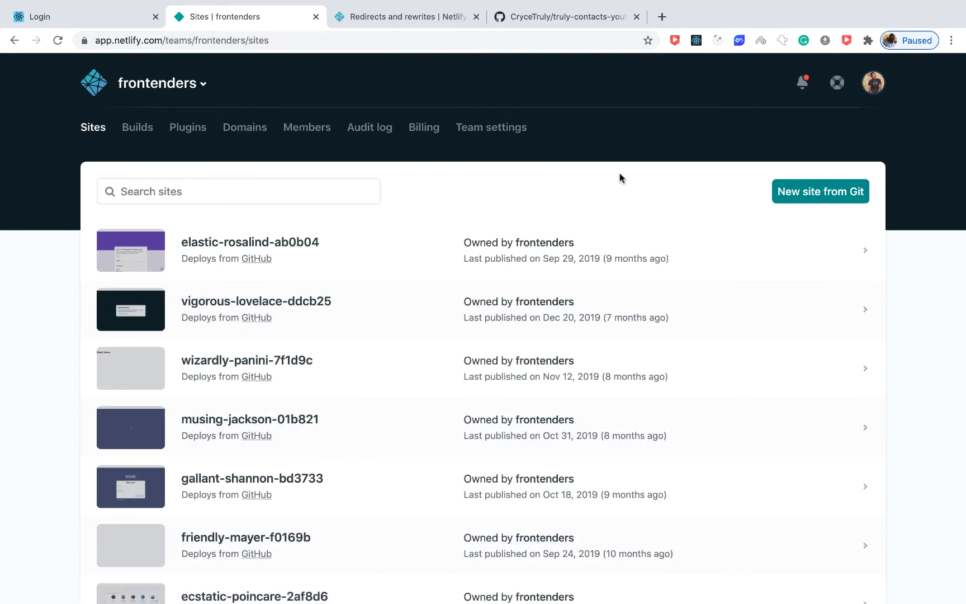
Start a new Netlify site from GitHub, pick truly-contacts-youtube, and view yarn build and build/ settings
click(820, 191)
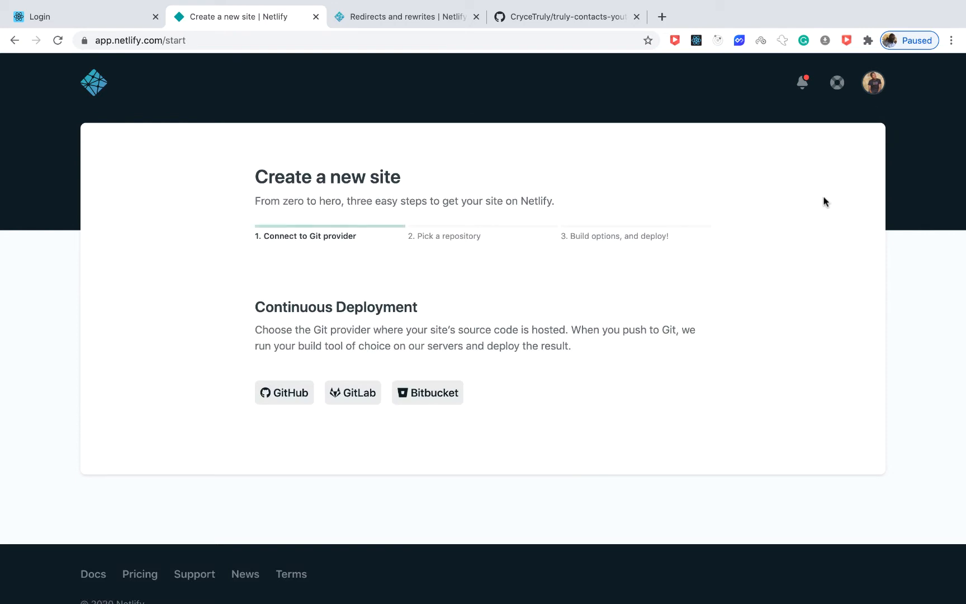
click(284, 392)
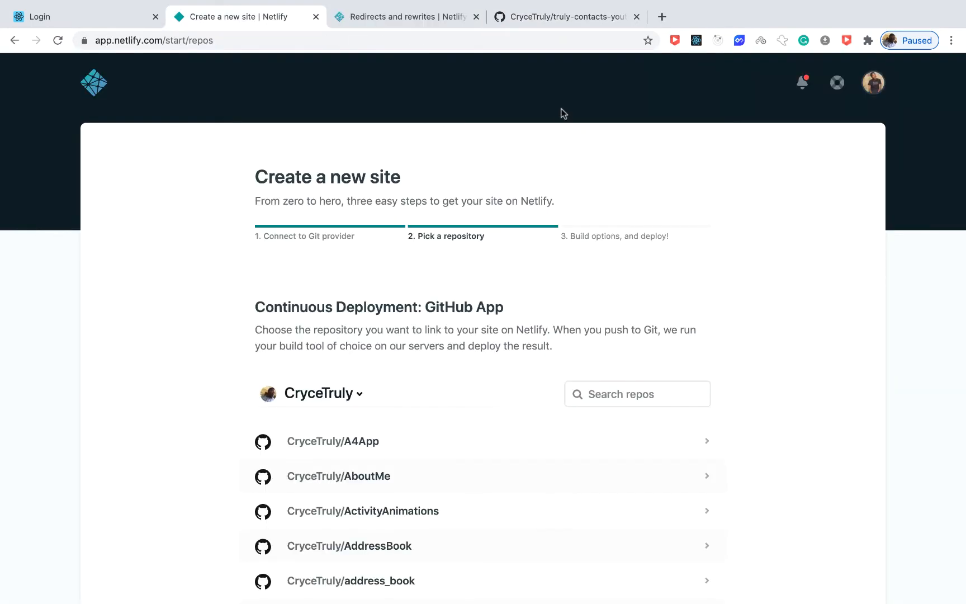
click(565, 16)
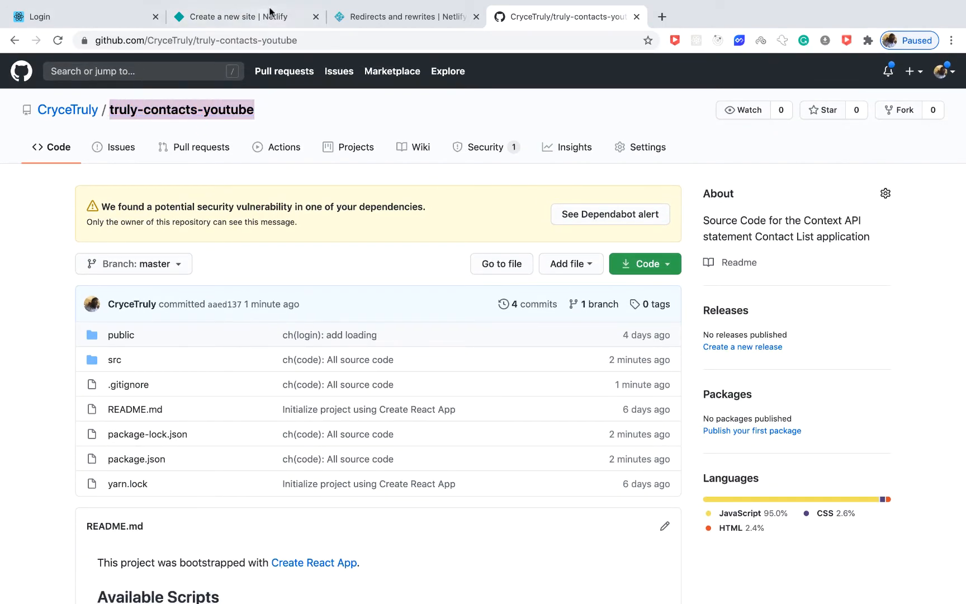
click(245, 17)
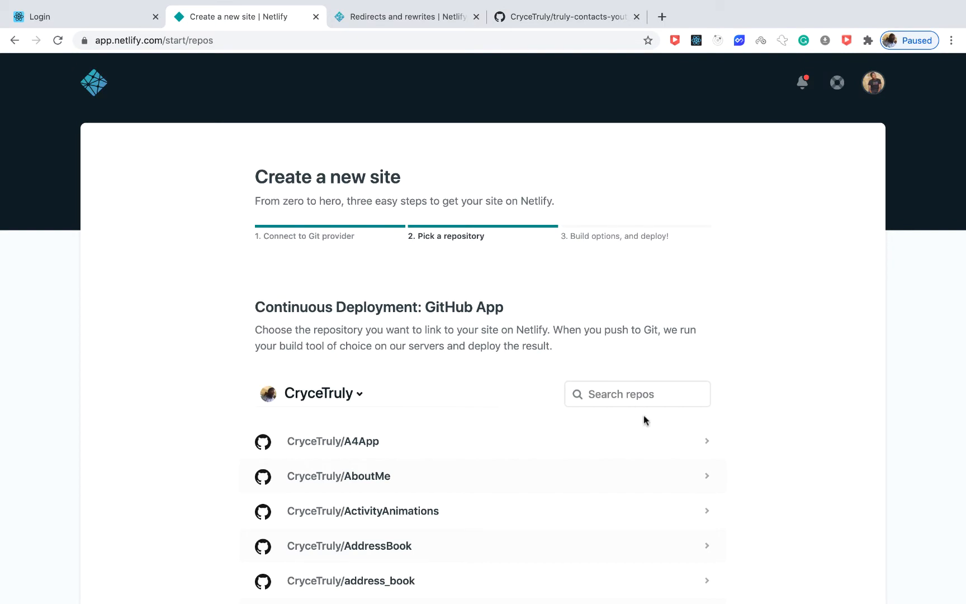
text(truly-contacts-youtube)
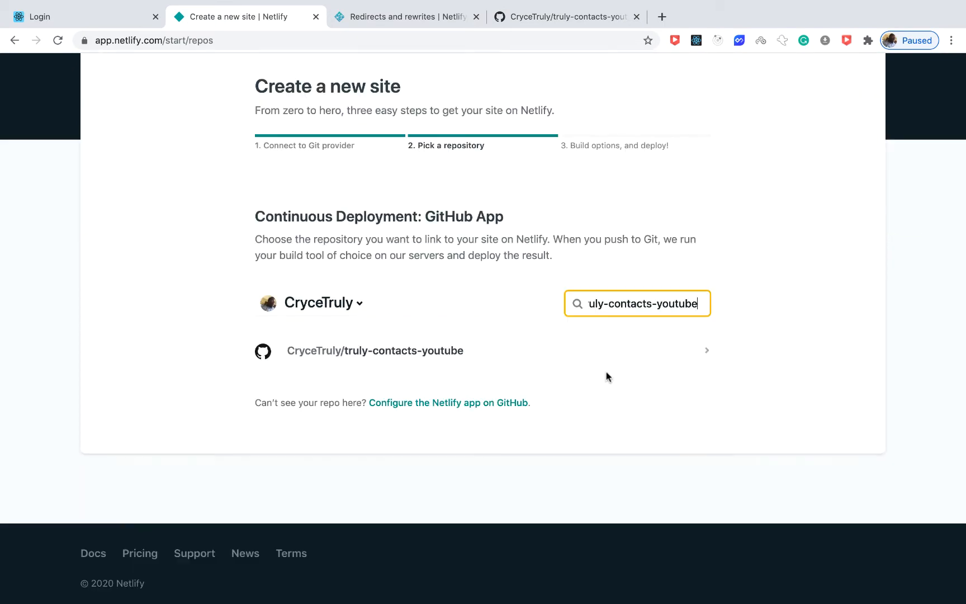
click(374, 350)
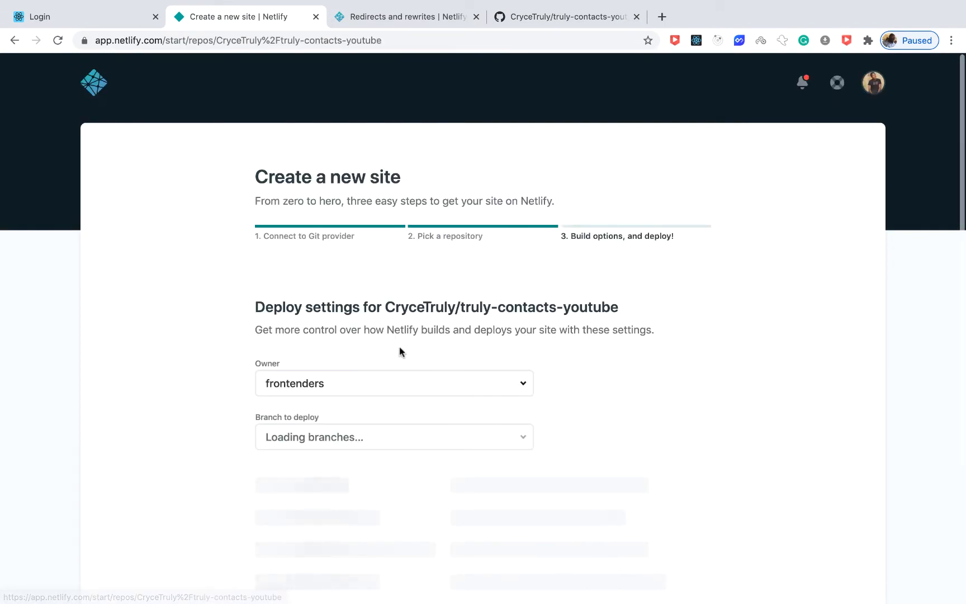
scroll(down, 3)
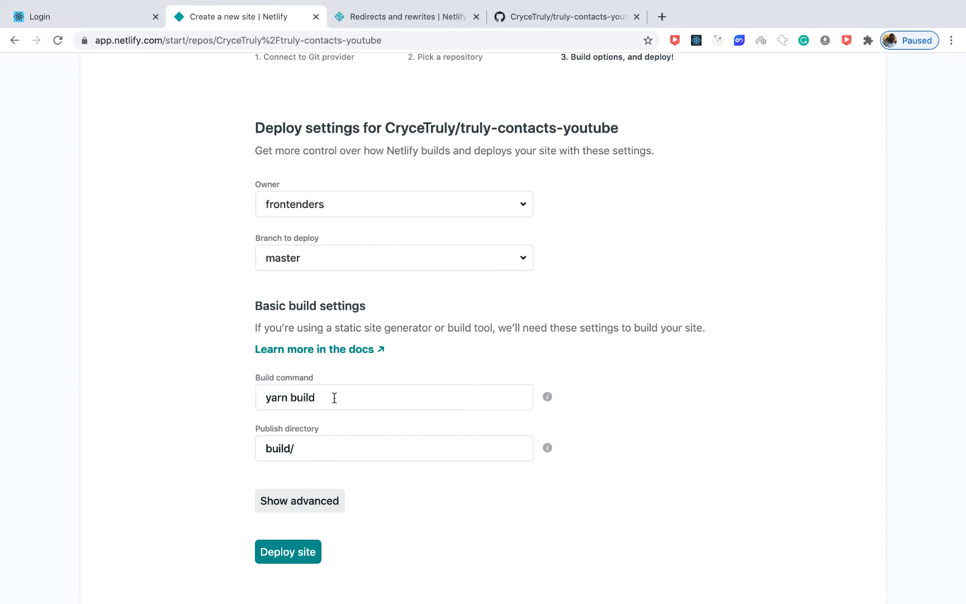
mouse_move(327, 448)
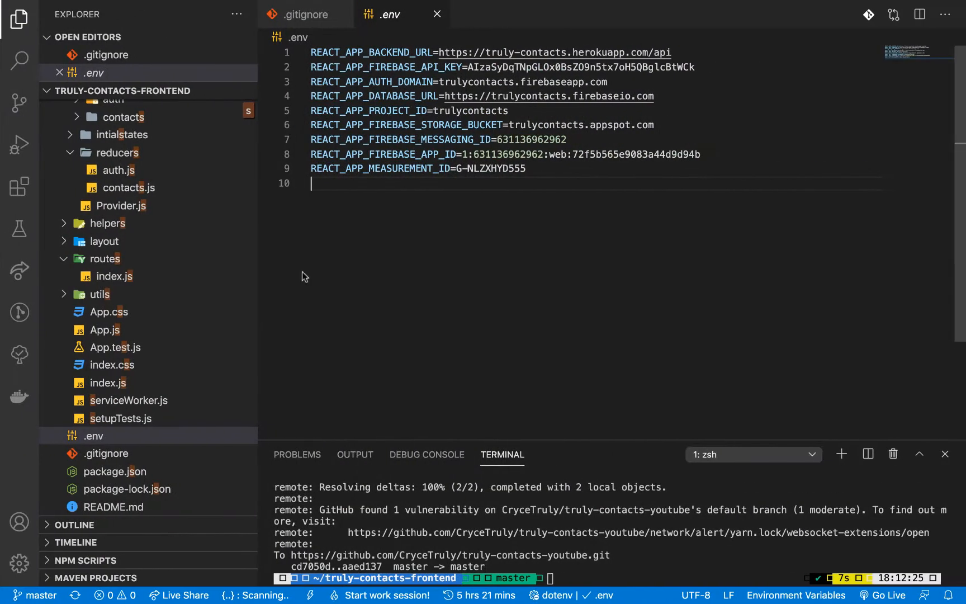
Open package.json and scroll to its react-scripts build script
click(115, 436)
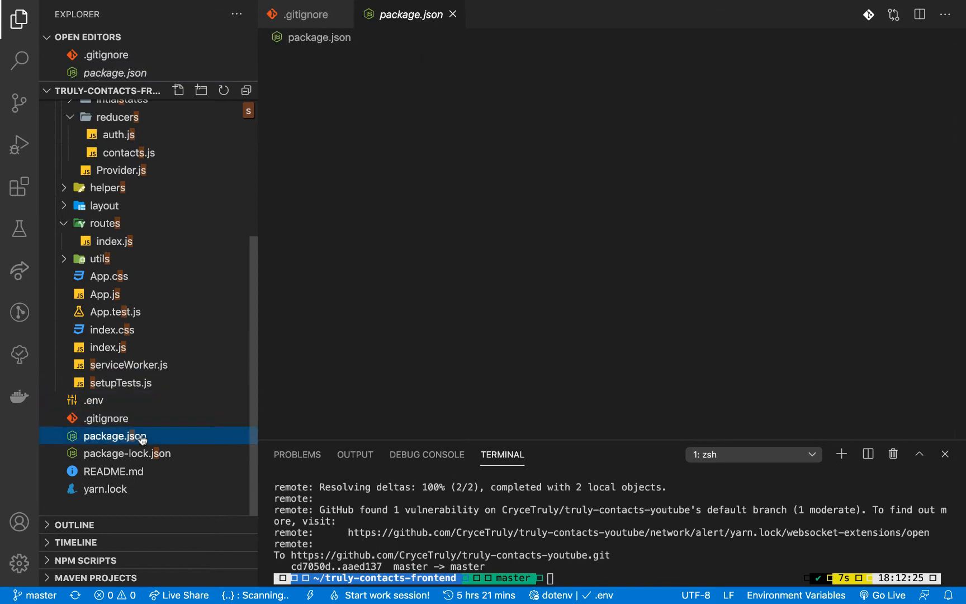
click(113, 436)
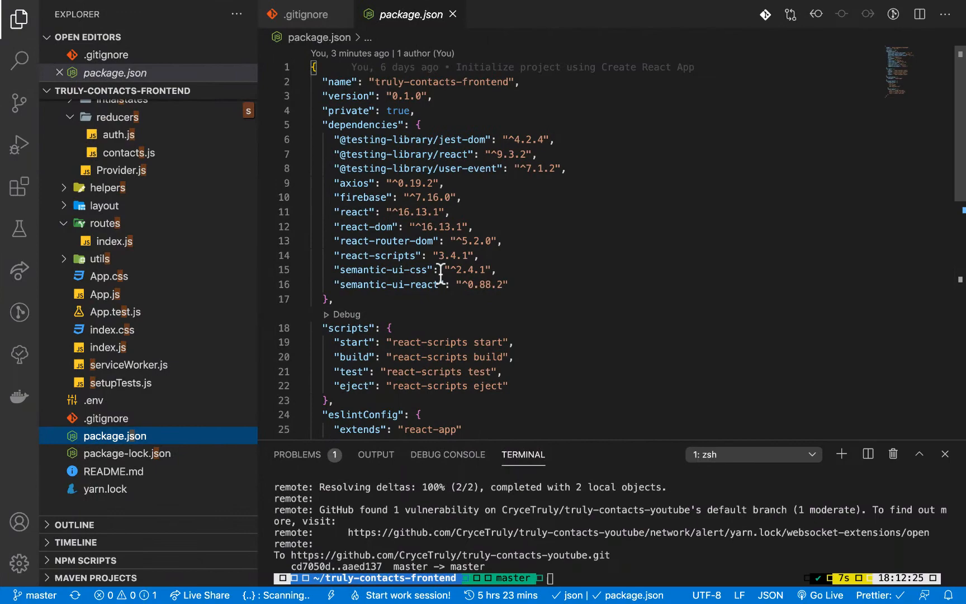
scroll(down, 3)
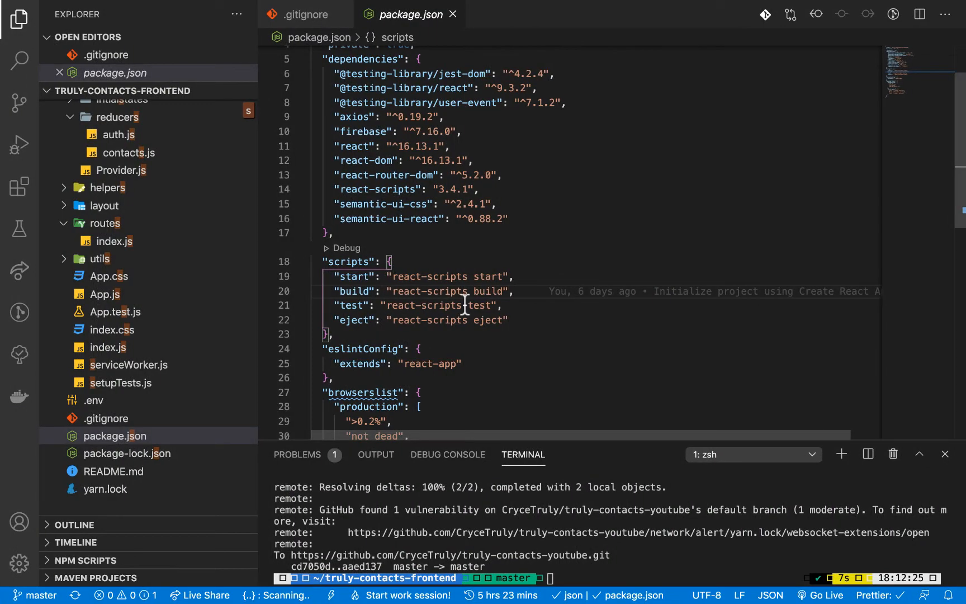
scroll(down, 3)
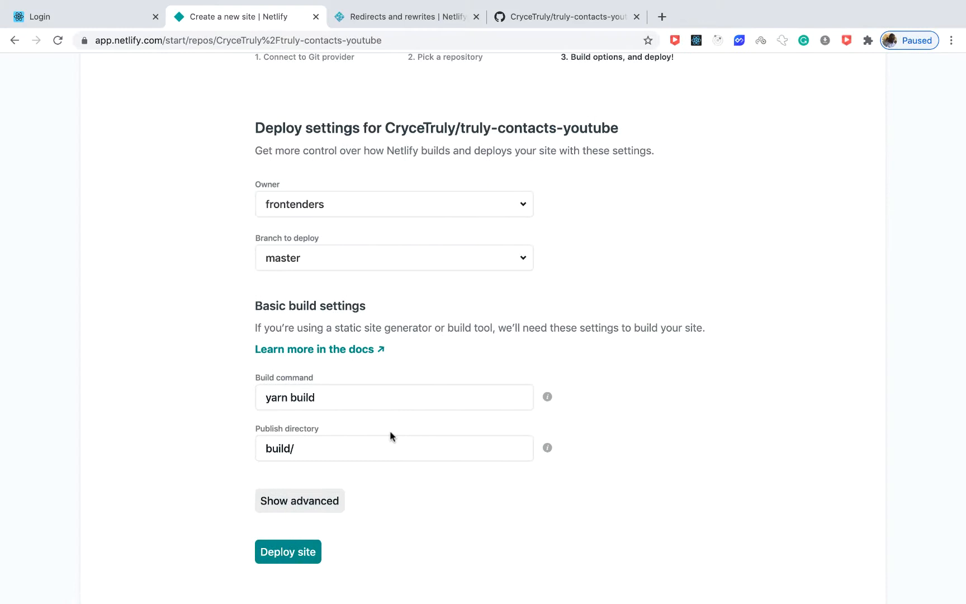
Deploy the site as hopeful-lamarr-f81899, check the building production deploy, and open its settings
click(287, 551)
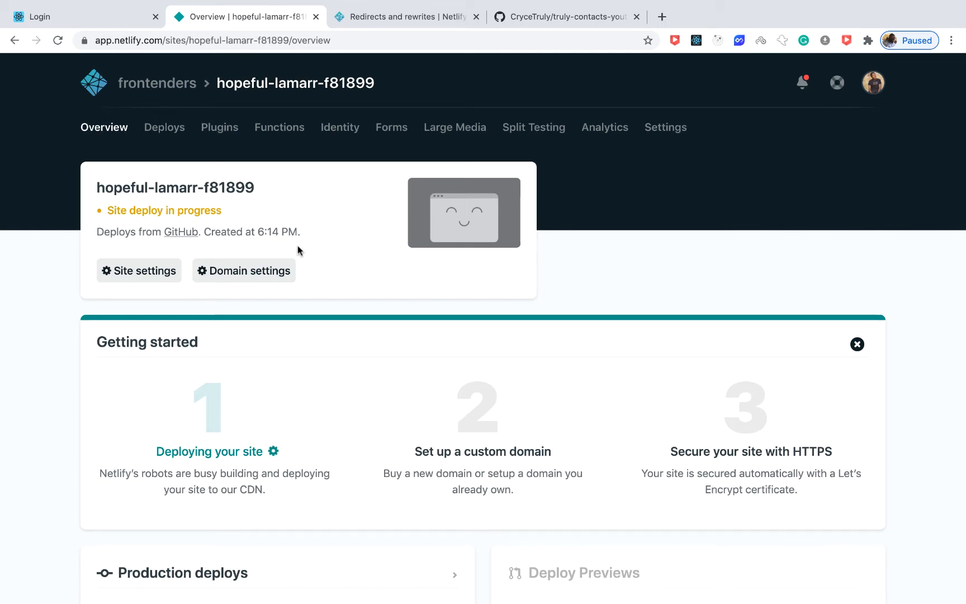
scroll(down, 3)
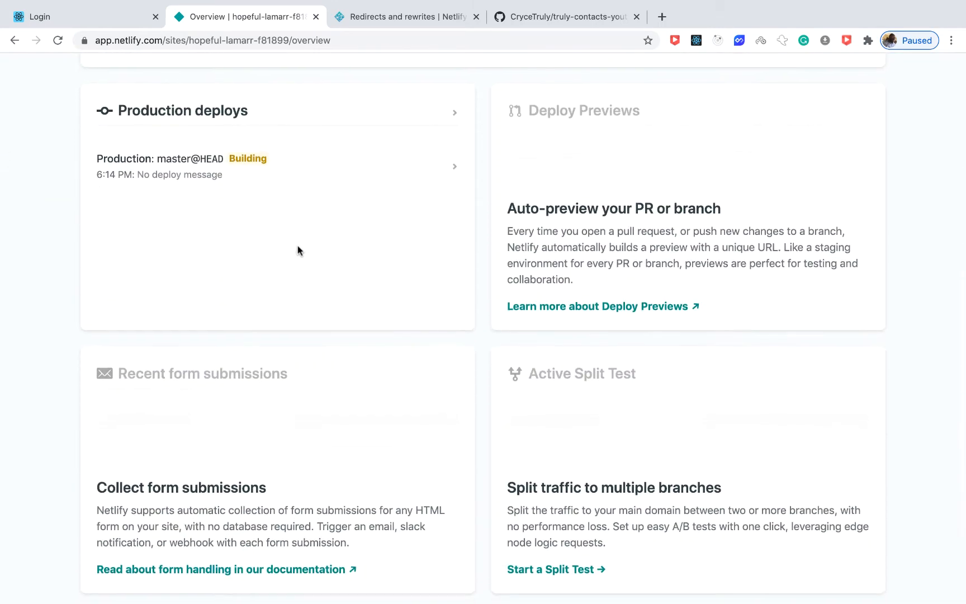
scroll(up, 3)
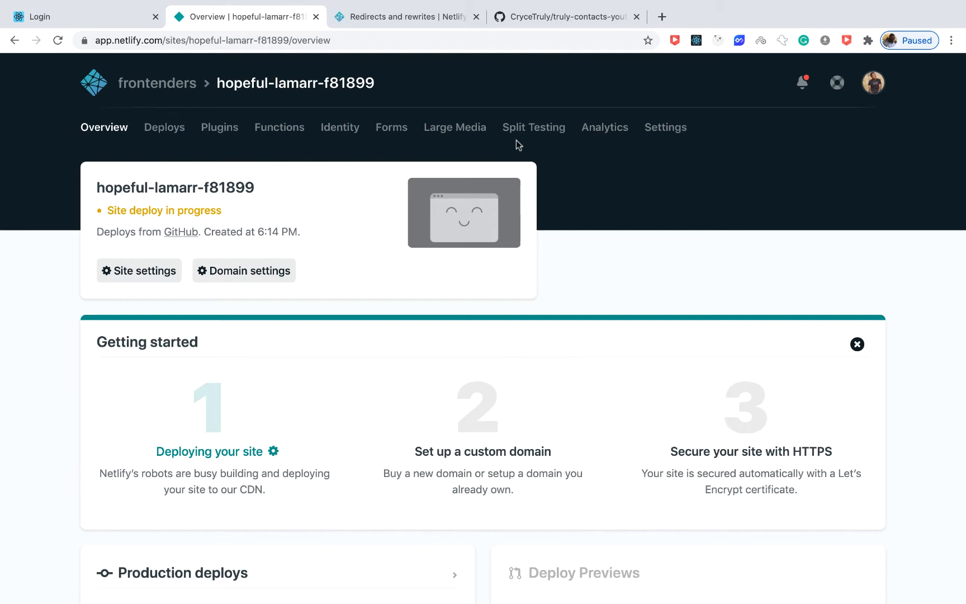
click(665, 127)
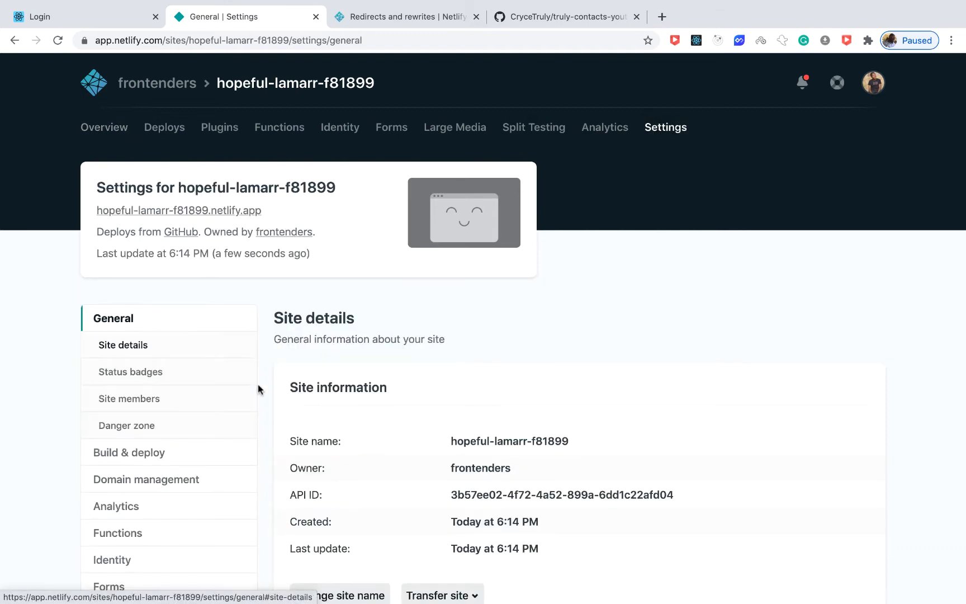
click(128, 452)
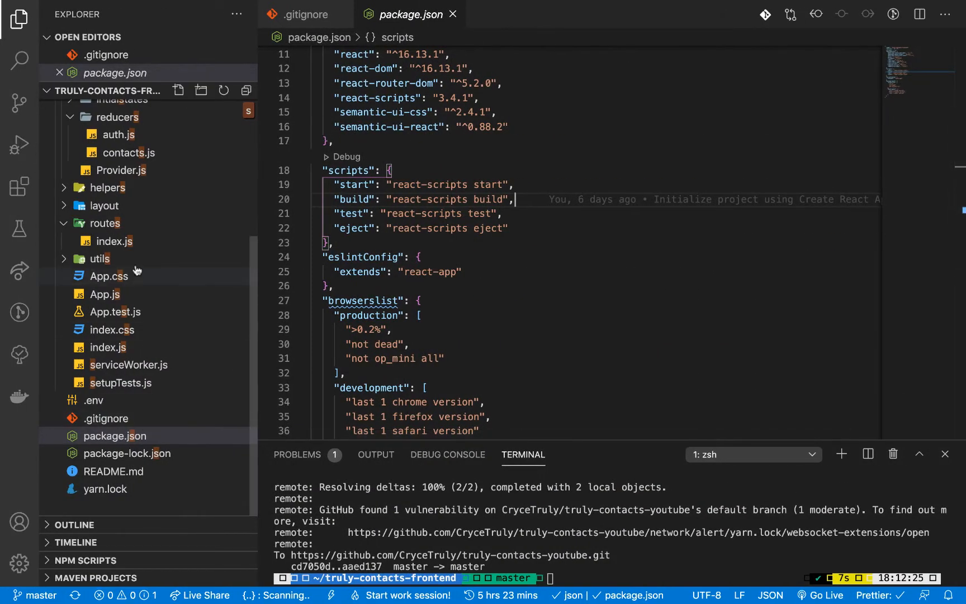
click(91, 400)
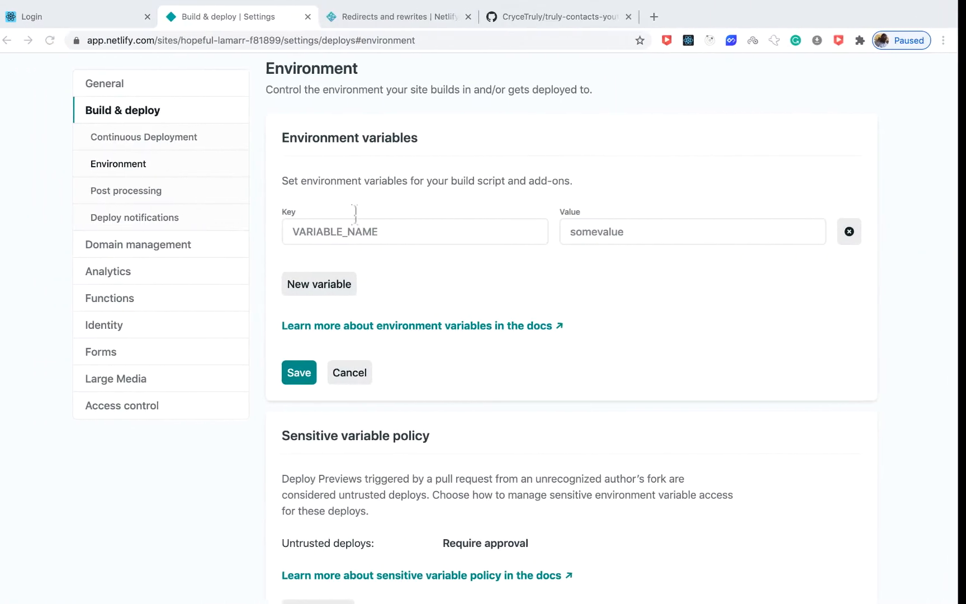
text(REACT_APP_BACKEND_URL)
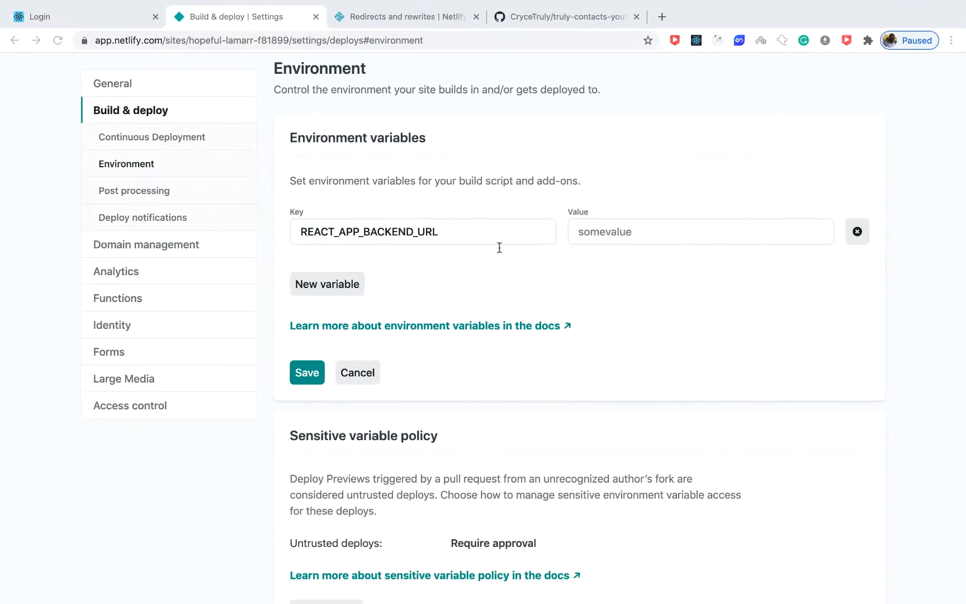
text(https://truly-contacts.herokuapp.com/api)
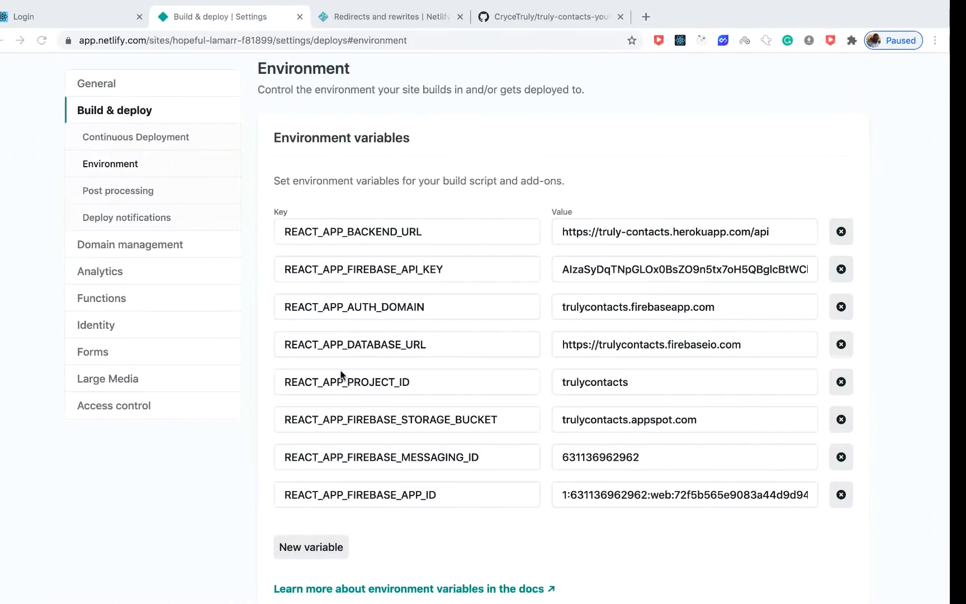
text(REACT_APP_MEASUREMENT_ID)
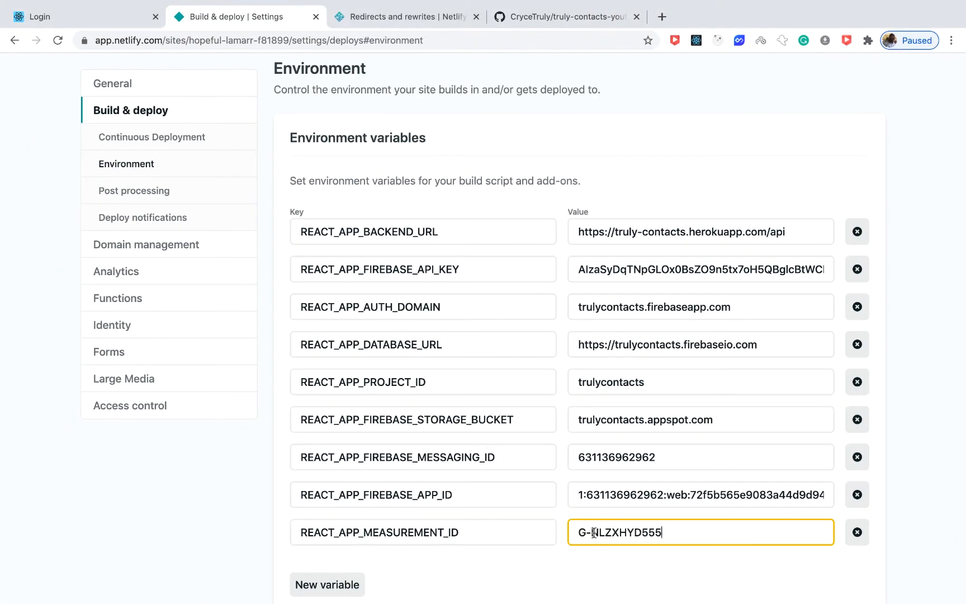
scroll(down, 3)
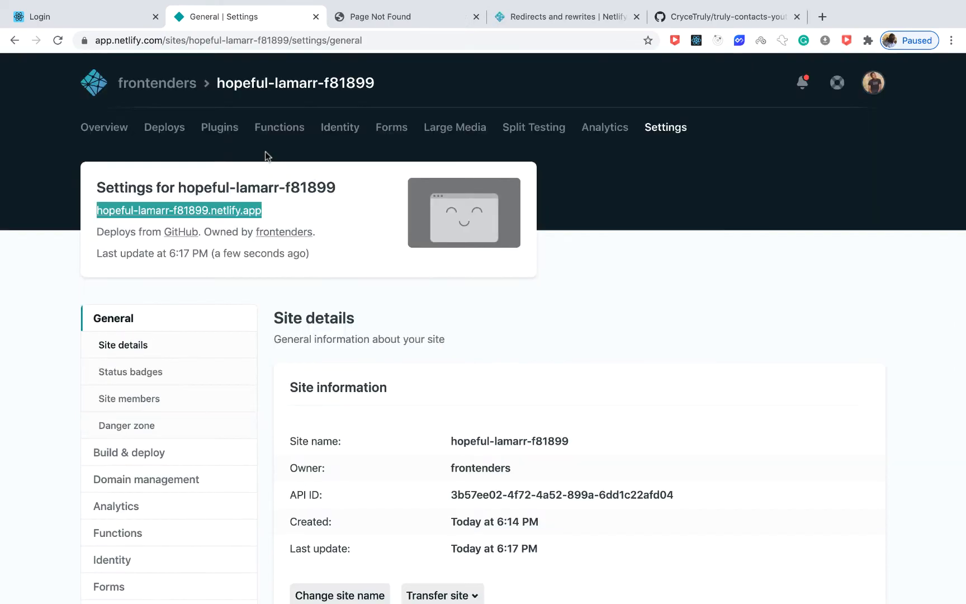
Read the failed deploy's log: the yarn build failed because process.env.CI turned warnings into errors
click(164, 127)
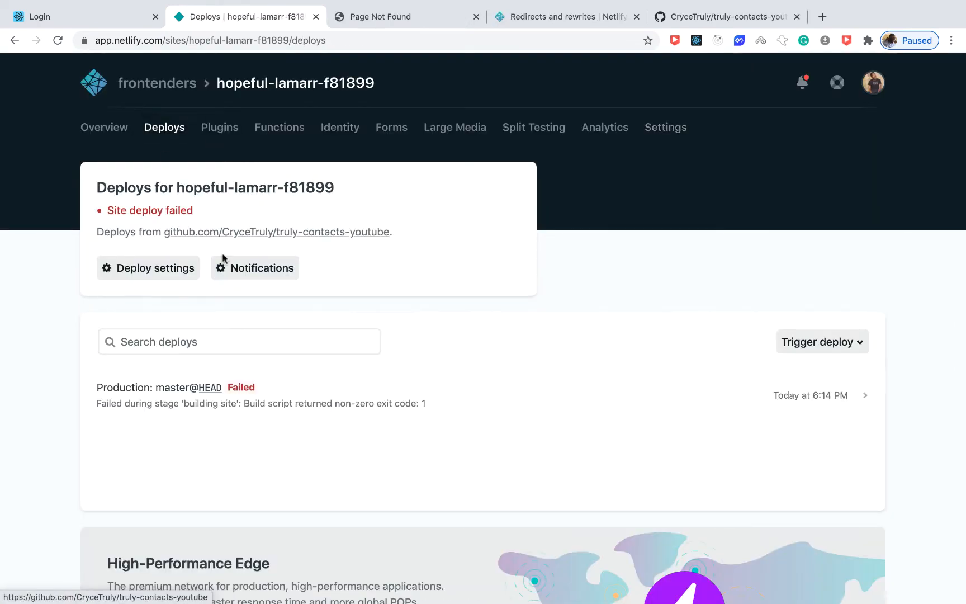
mouse_move(277, 231)
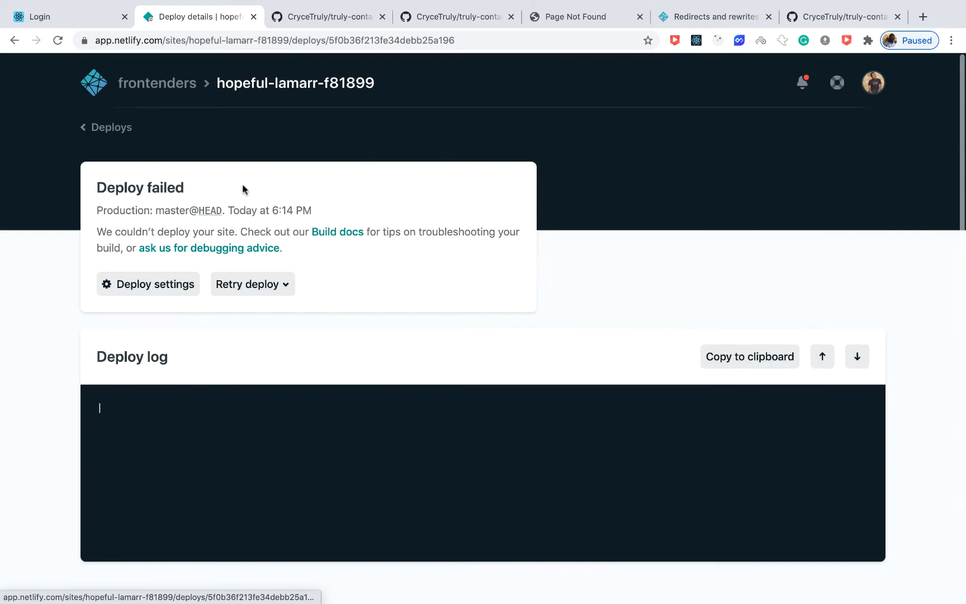
scroll(down, 3)
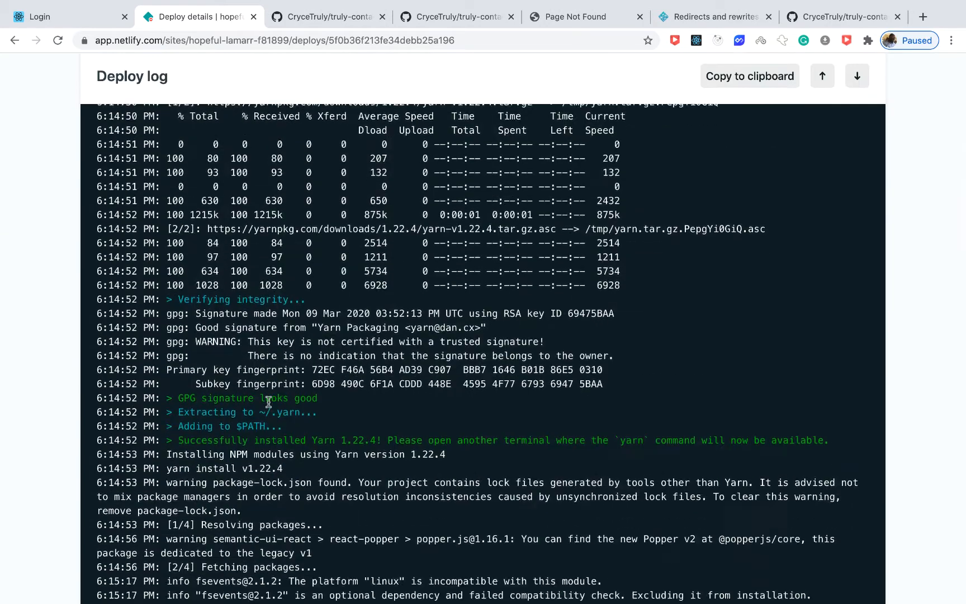
scroll(down, 3)
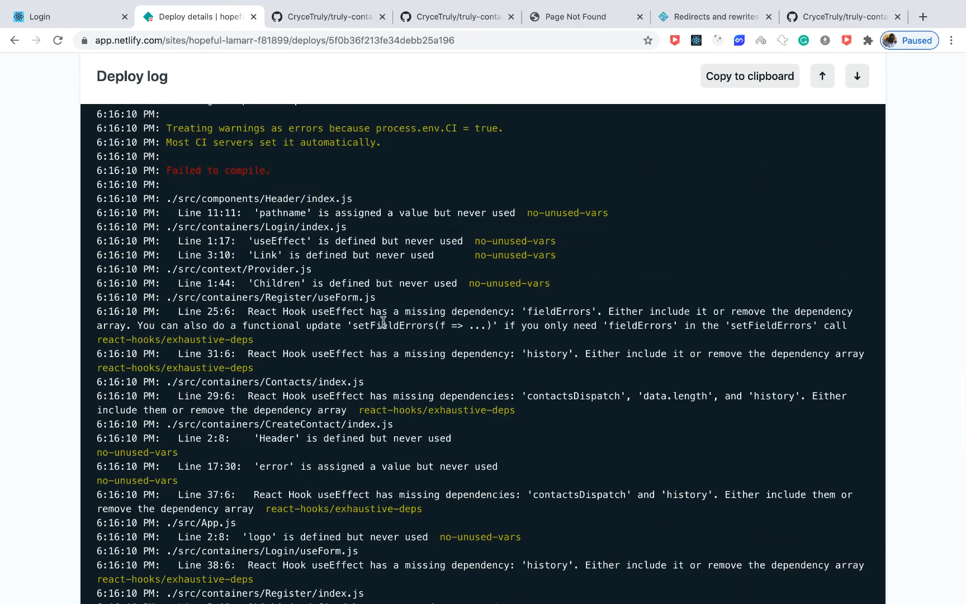
scroll(up, 3)
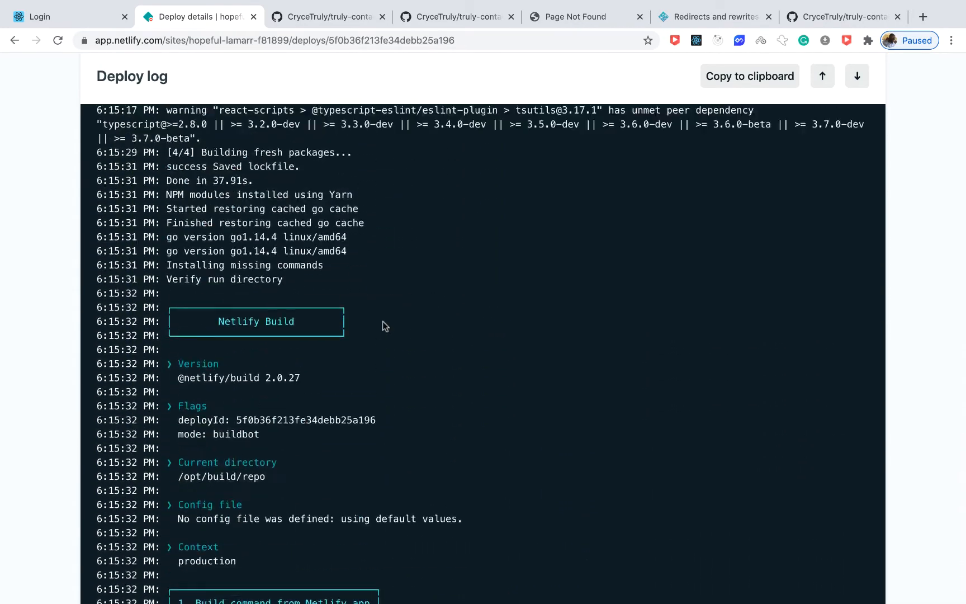
scroll(down, 3)
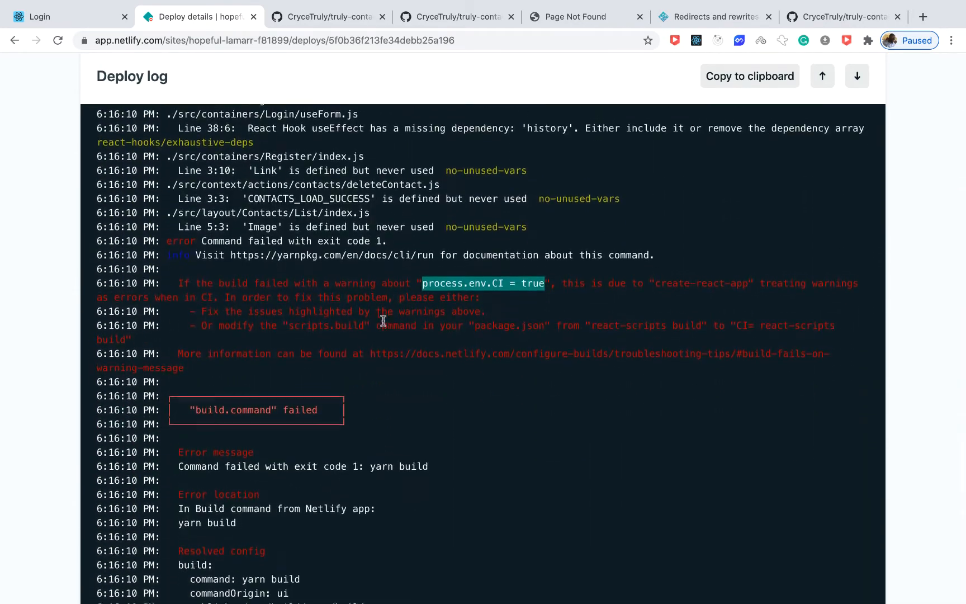
scroll(down, 3)
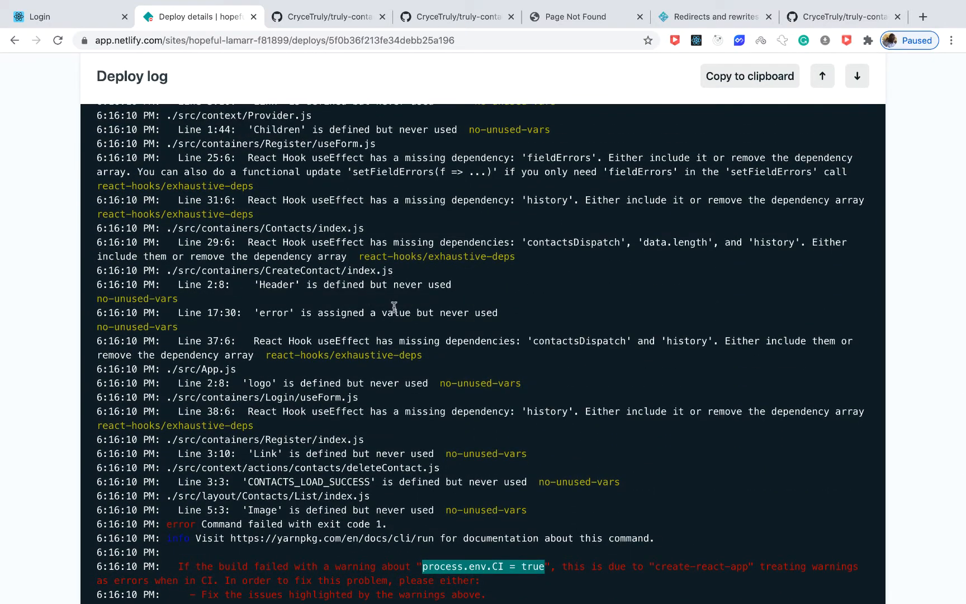
mouse_move(392, 401)
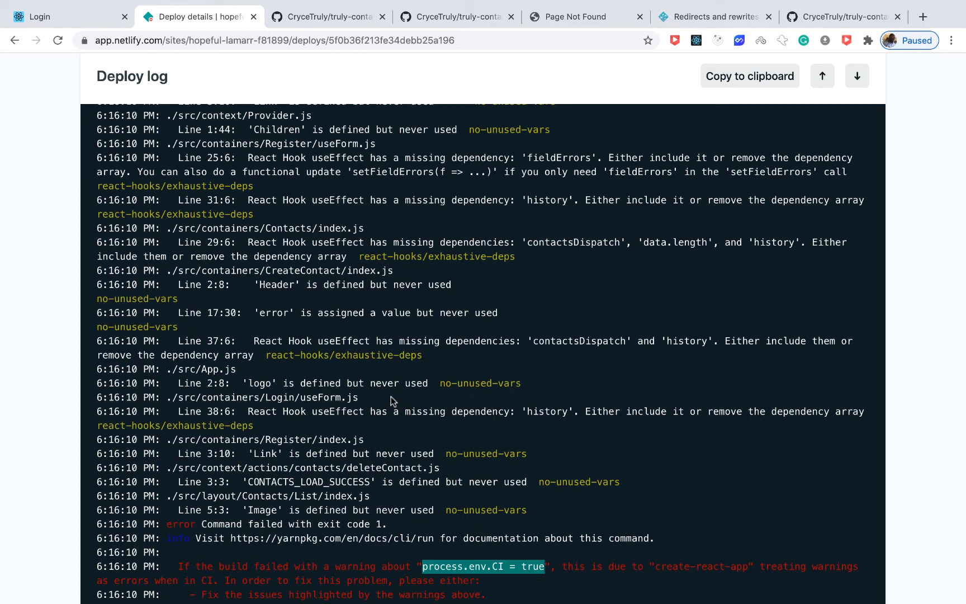
scroll(down, 3)
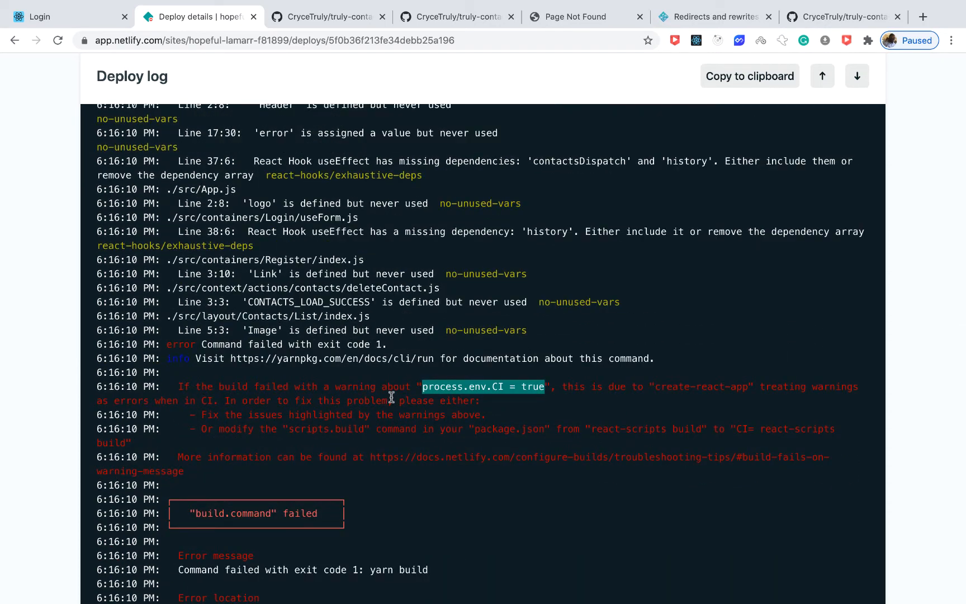
scroll(down, 3)
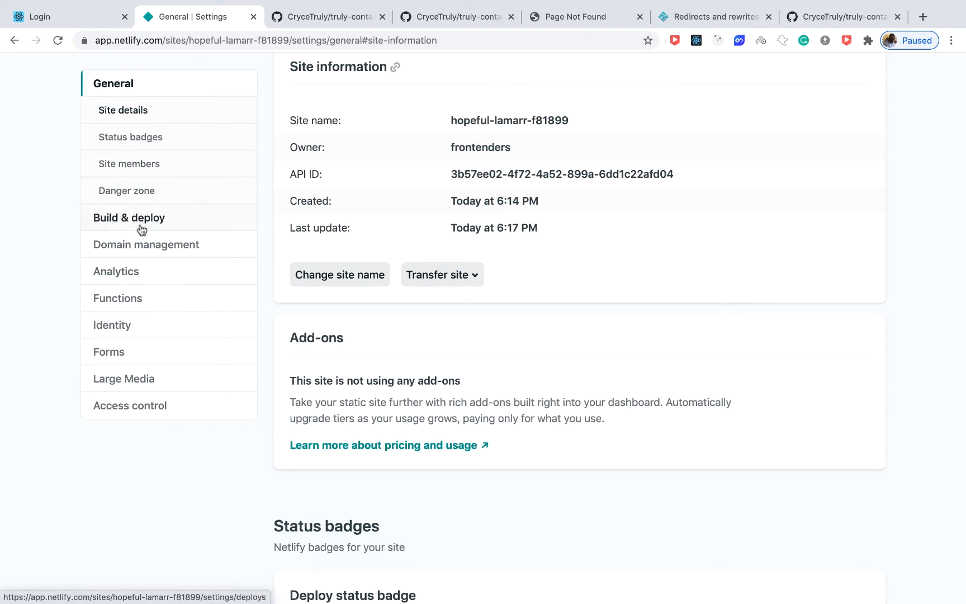
Save a new build environment variable CI with value false for hopeful-lamarr-f81899
click(129, 217)
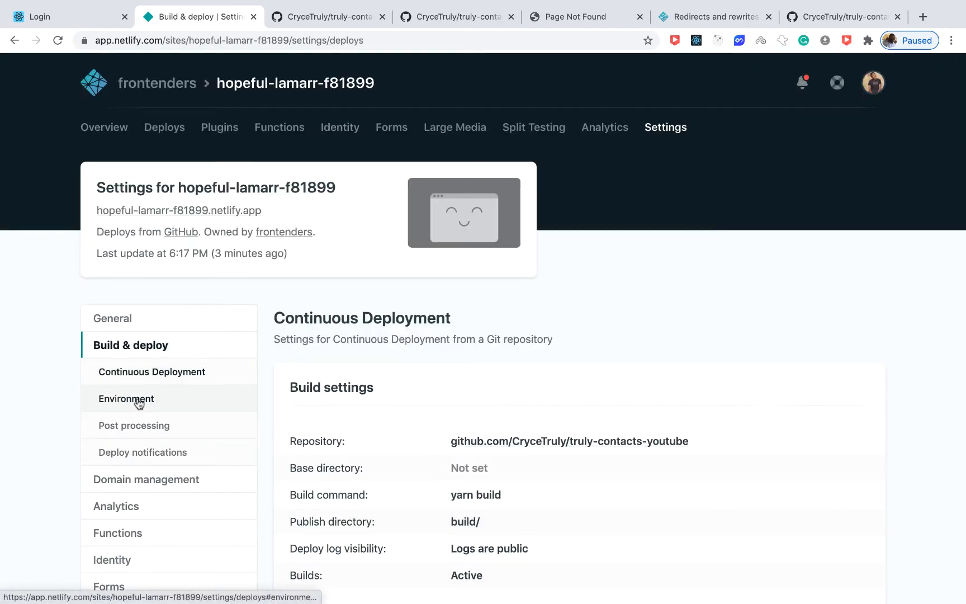
click(126, 398)
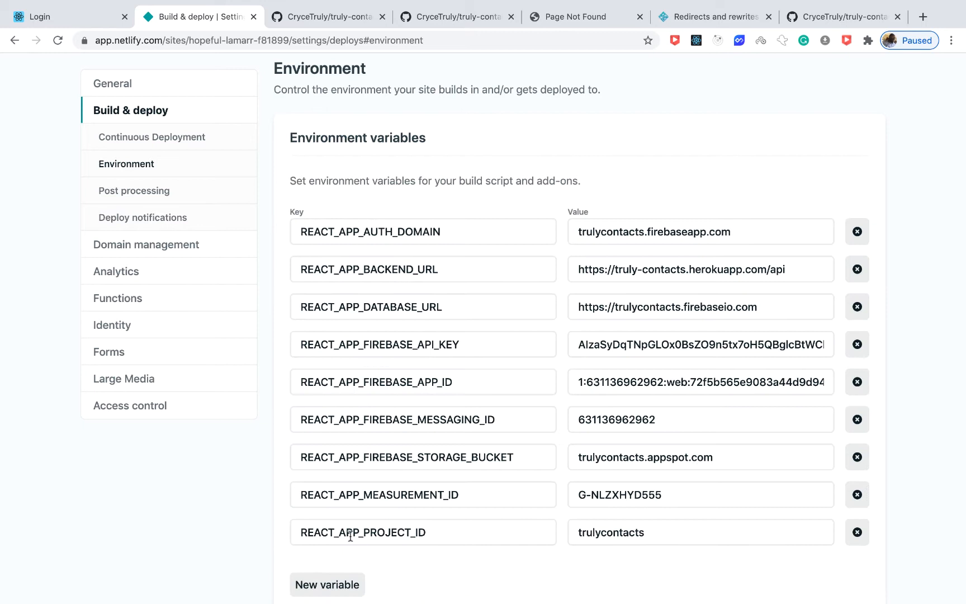
text(CI)
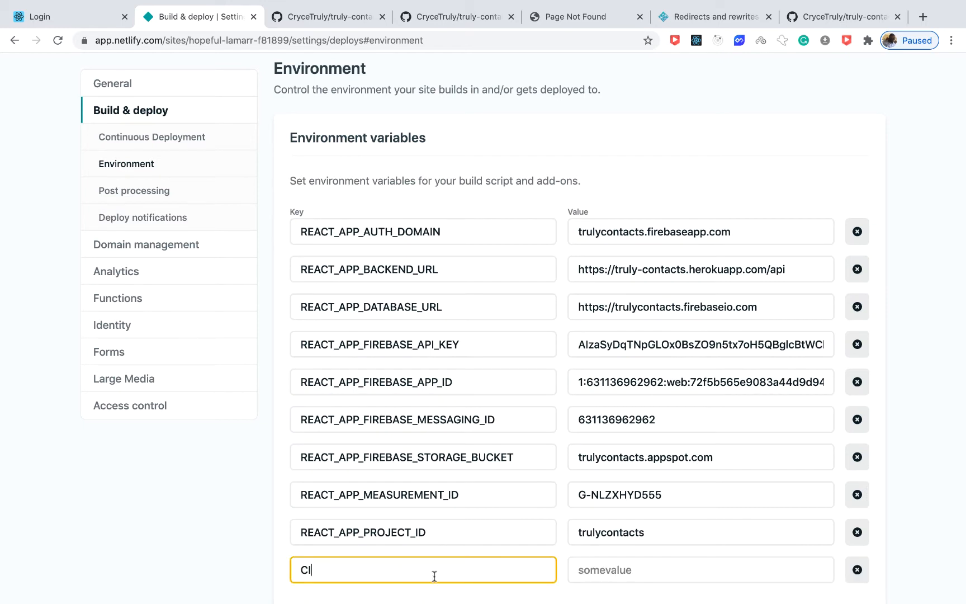
text(false)
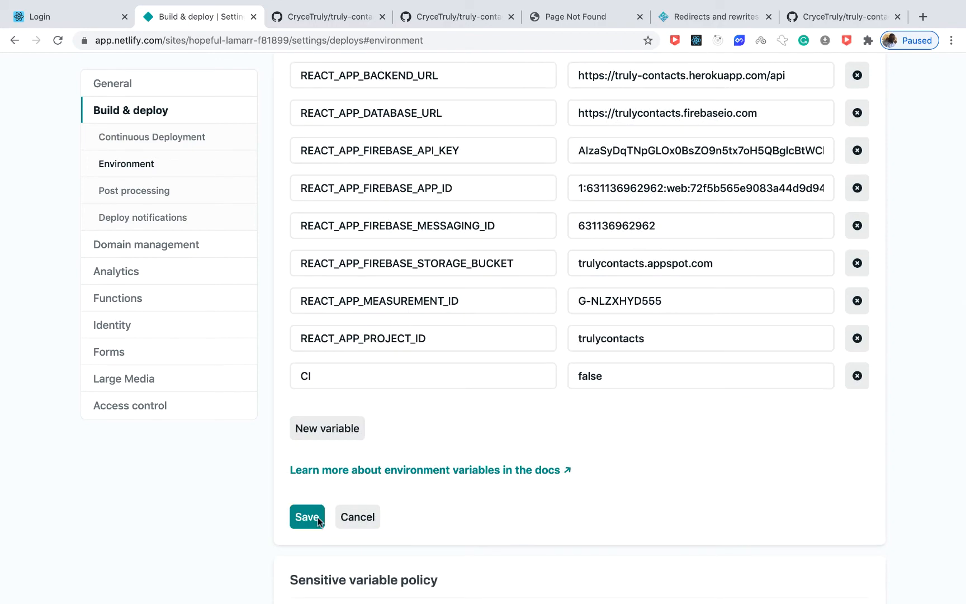
click(306, 517)
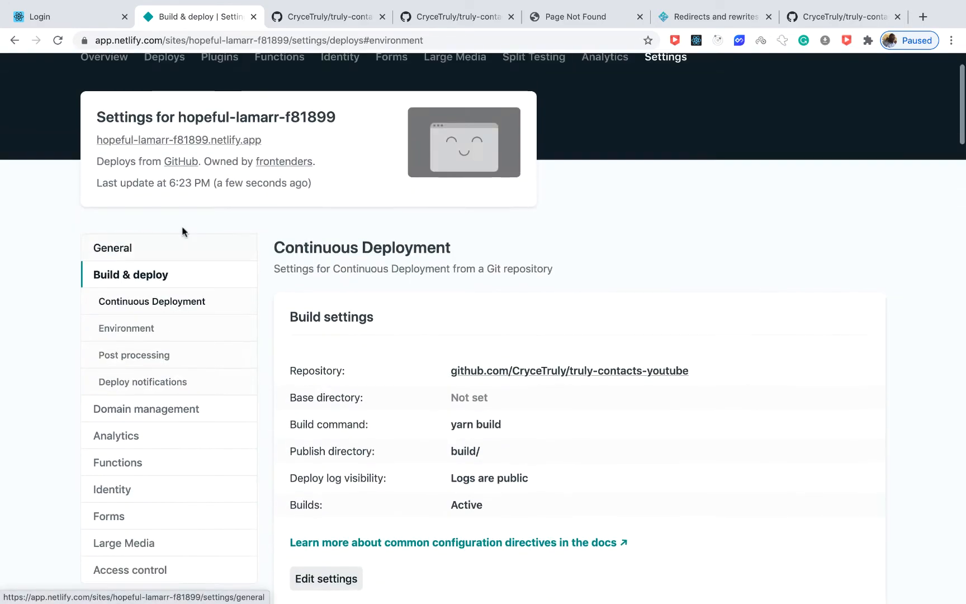
Trigger a new Deploy site build and follow the deploy log until the site is live
click(163, 127)
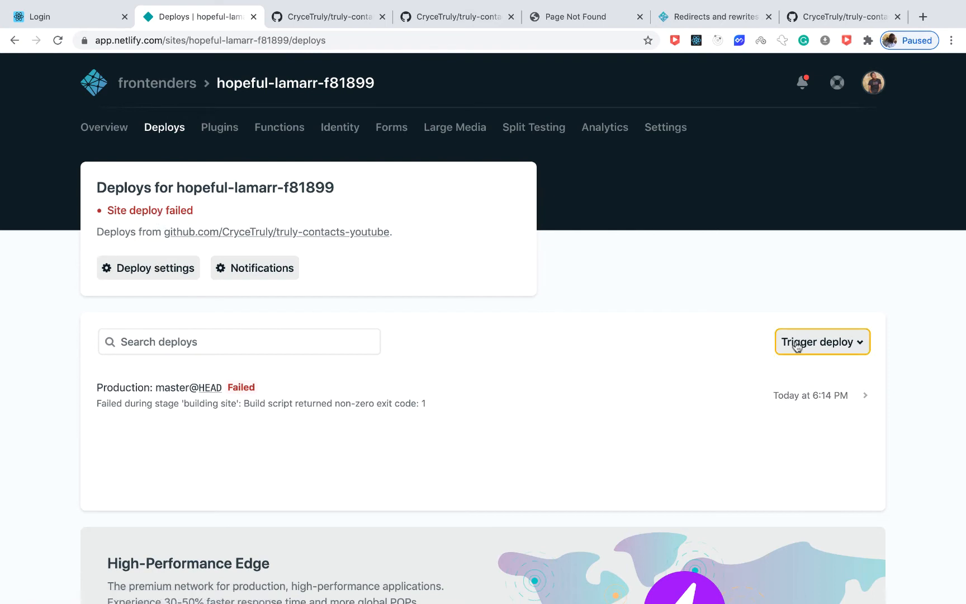
click(822, 342)
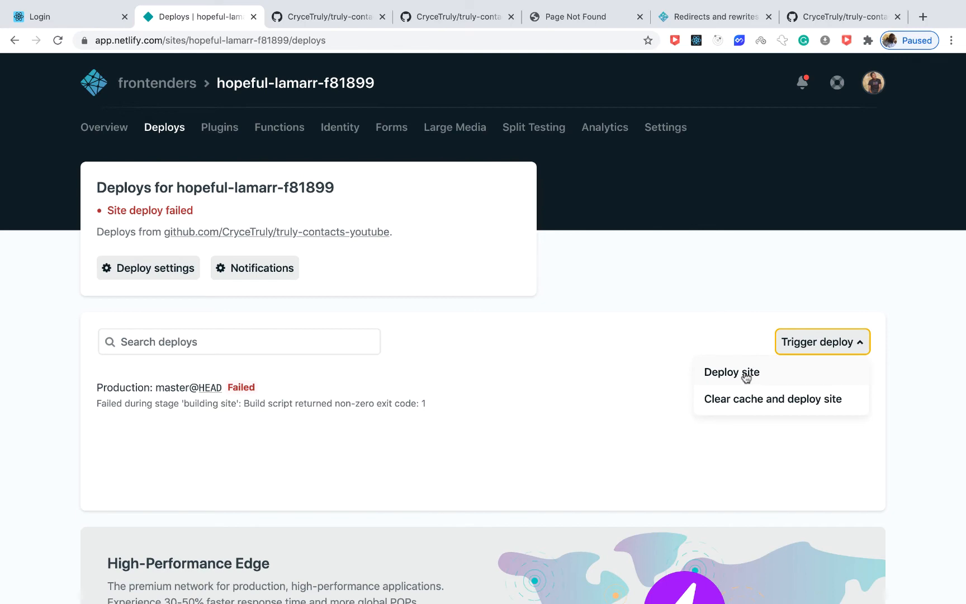
click(732, 372)
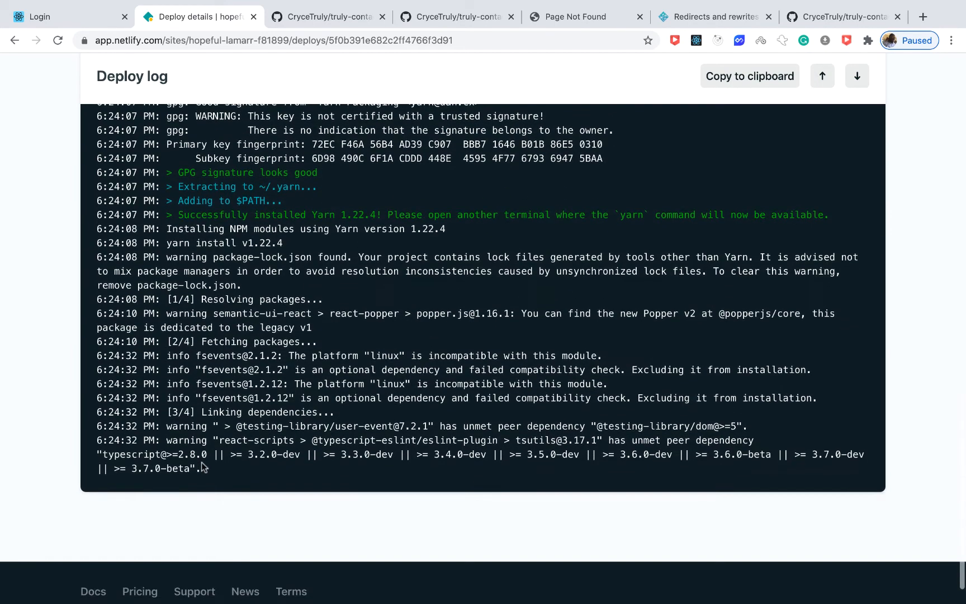
scroll(down, 3)
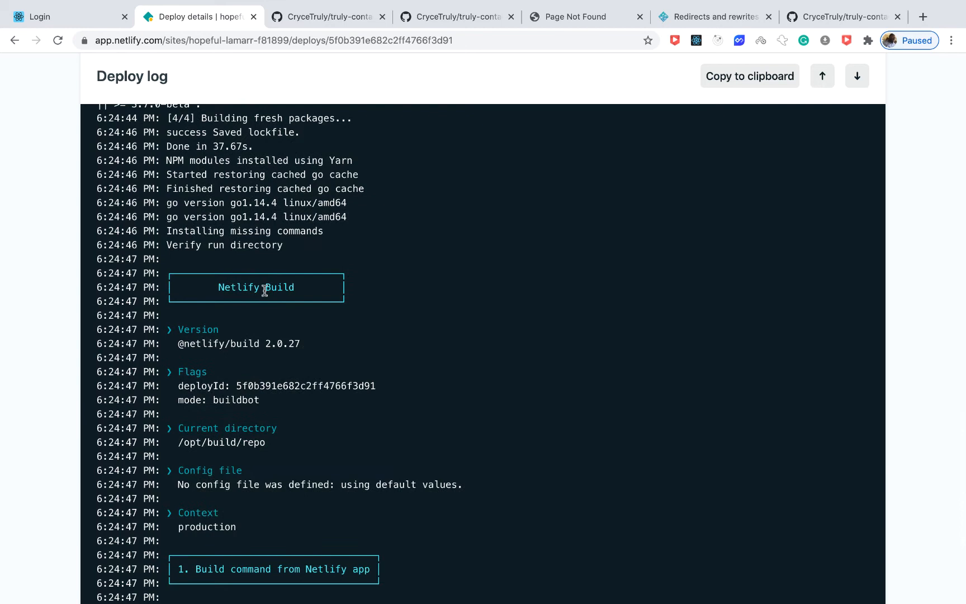
scroll(down, 3)
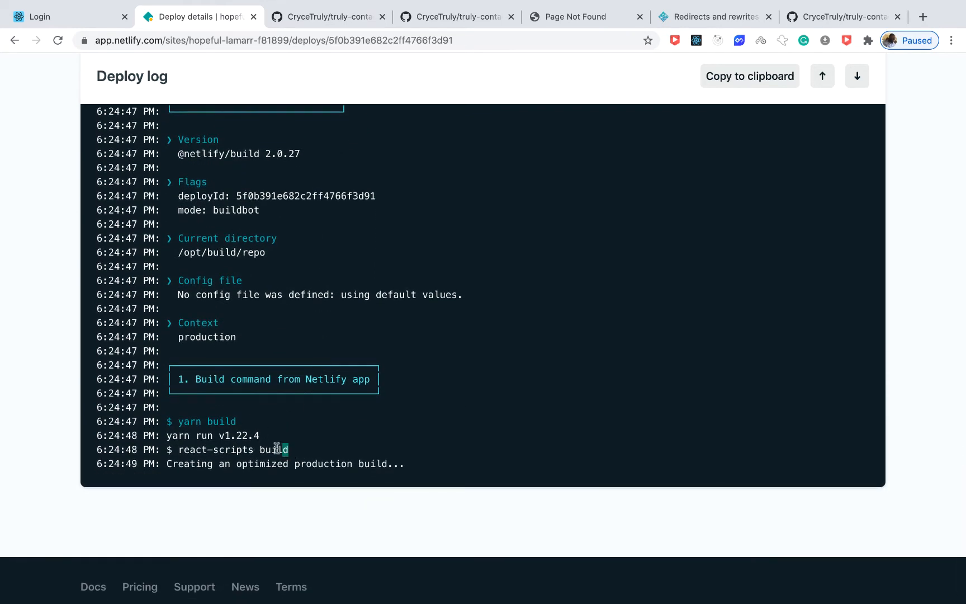
double_click(233, 449)
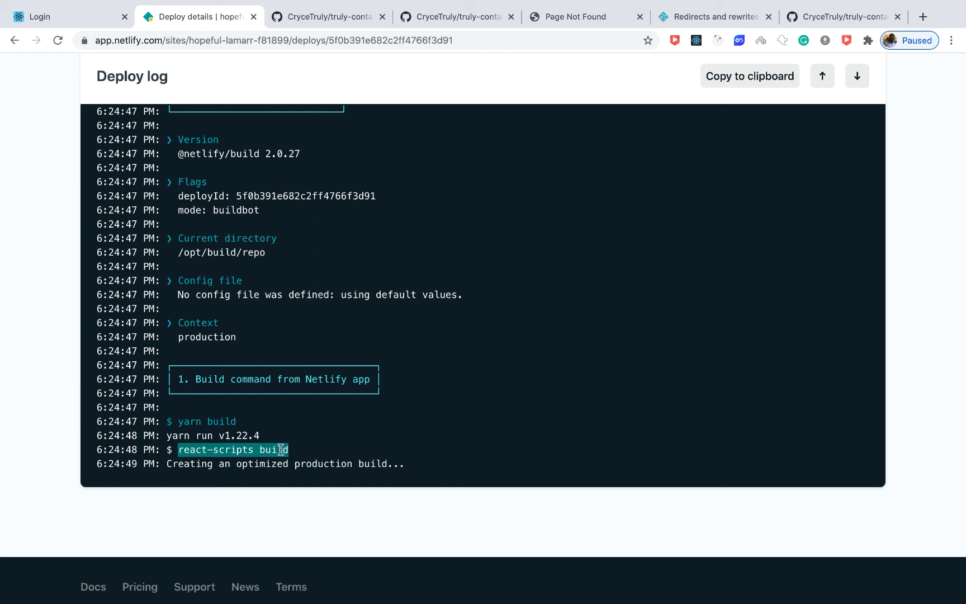
mouse_move(337, 465)
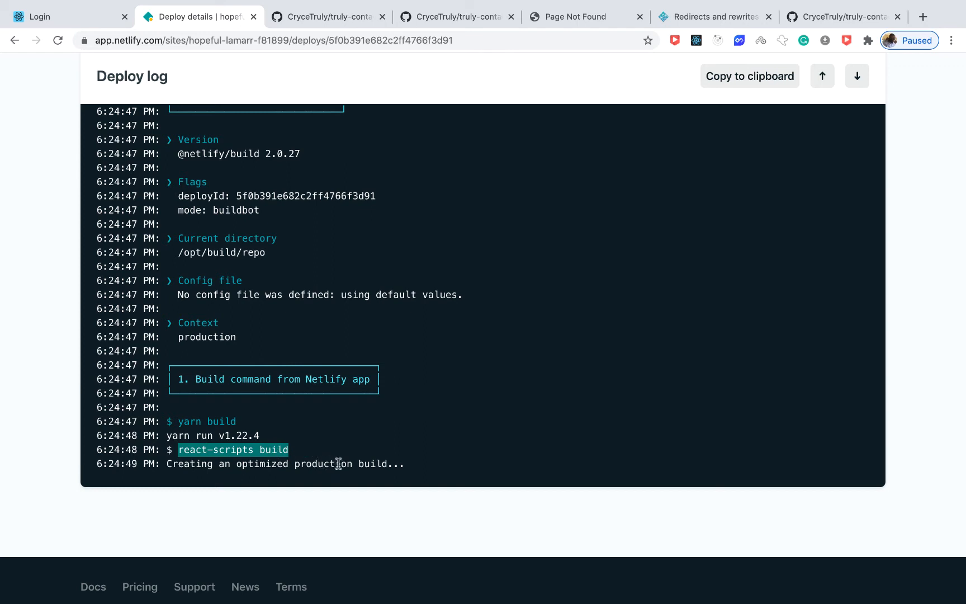
mouse_move(341, 475)
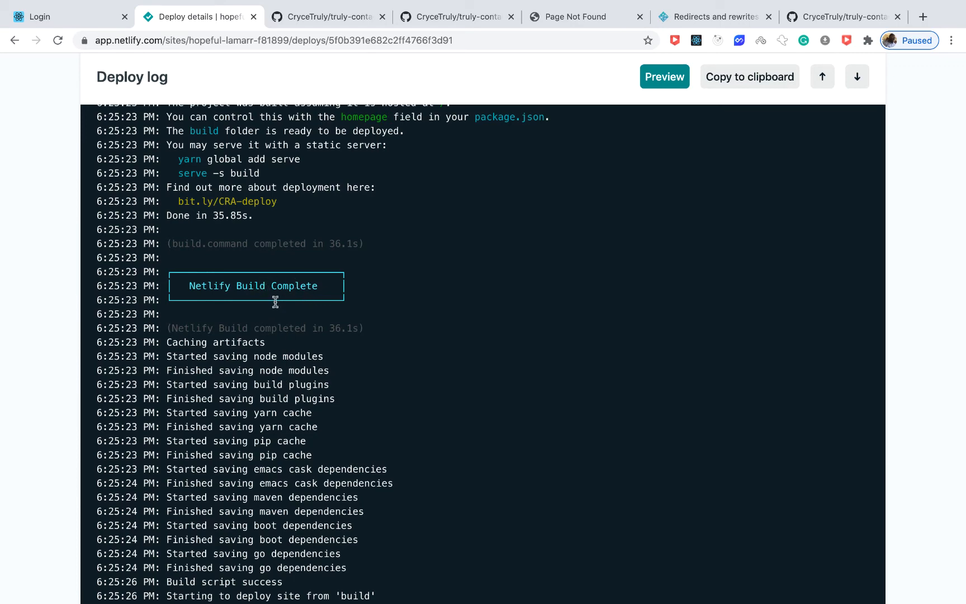
scroll(down, 3)
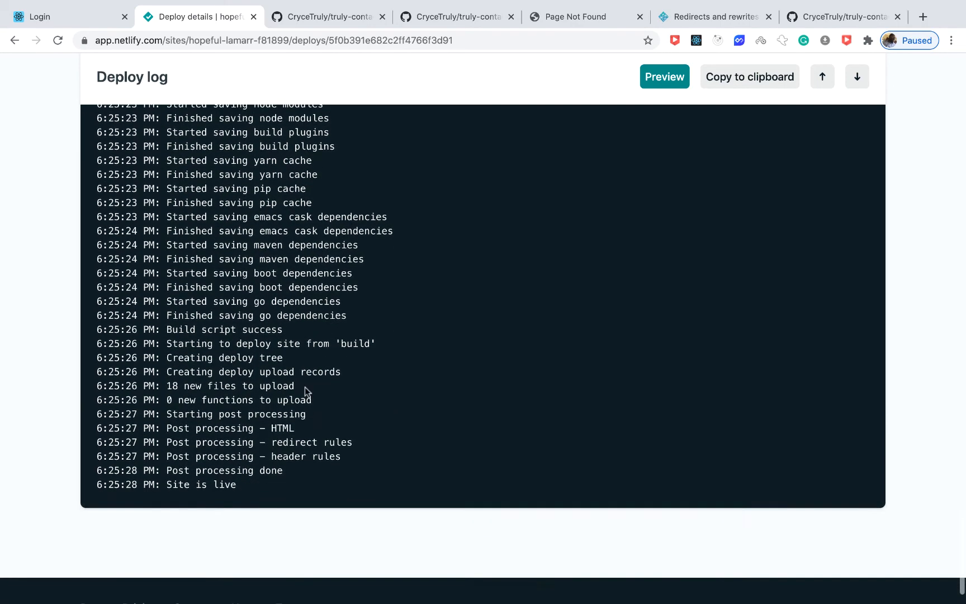
mouse_move(259, 483)
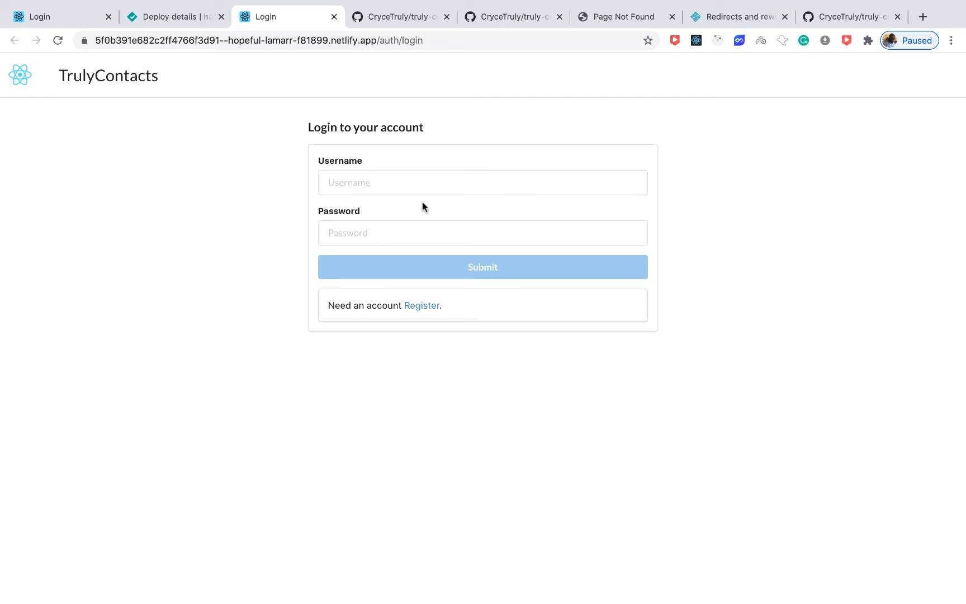
Submit the login form on the deployed preview using a saved username suggestion
click(482, 182)
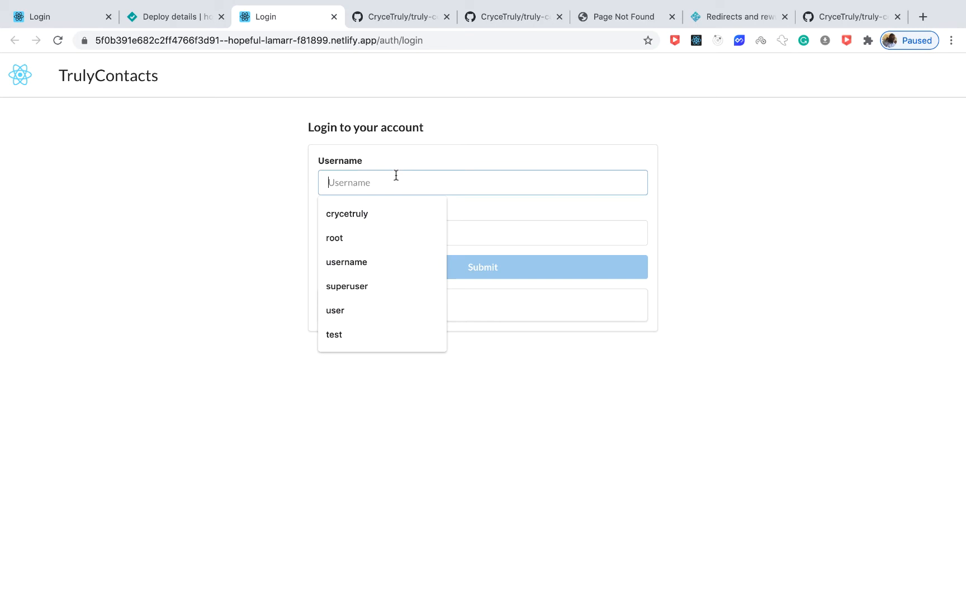
click(346, 262)
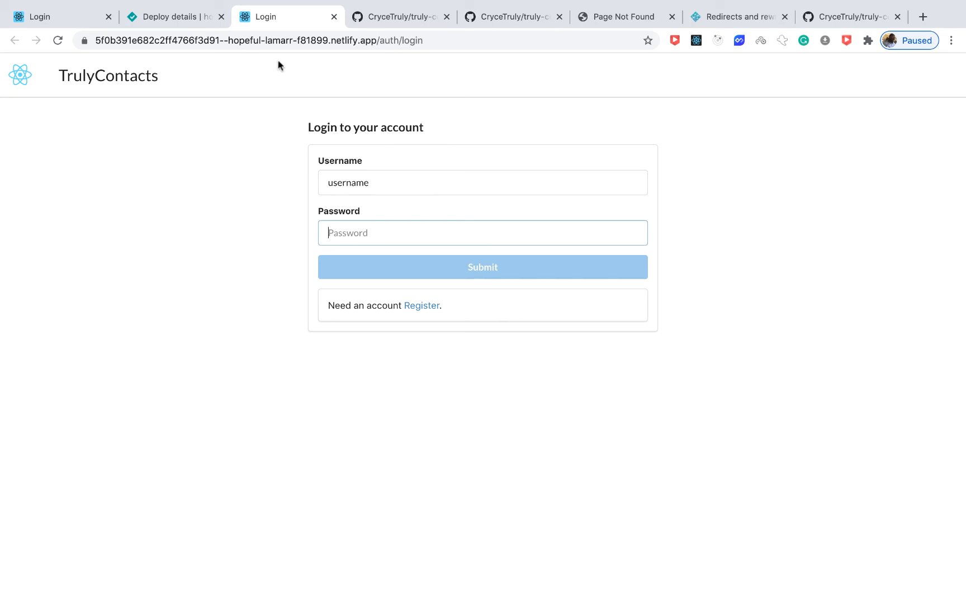
click(483, 267)
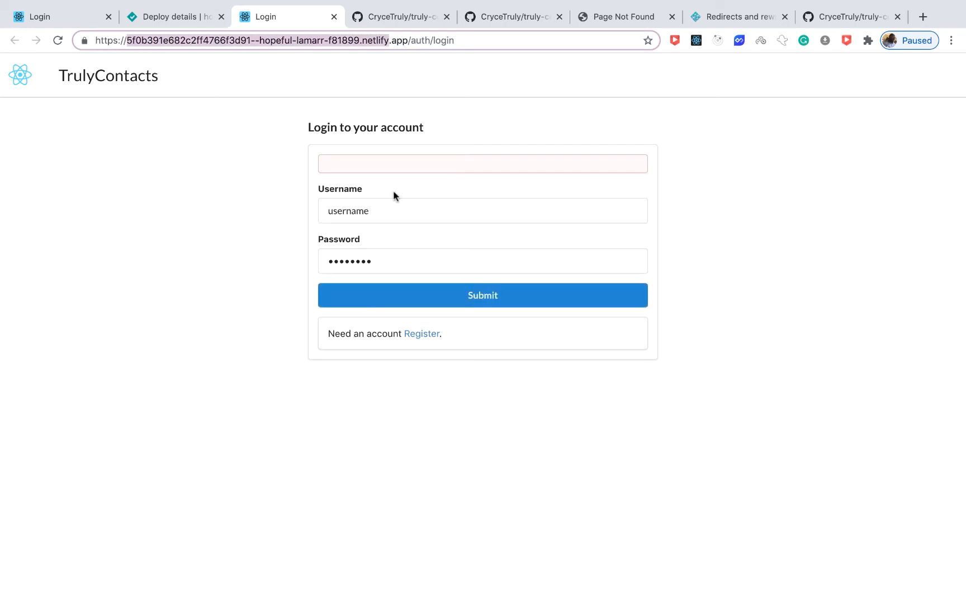
click(482, 295)
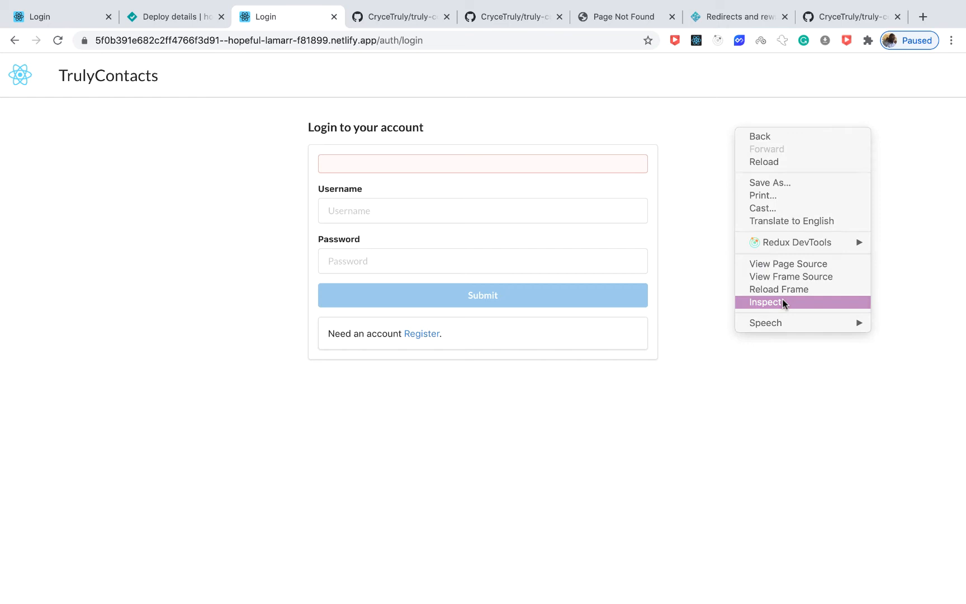
Retry login with DevTools Network open to reveal the failed Heroku backend request
click(765, 302)
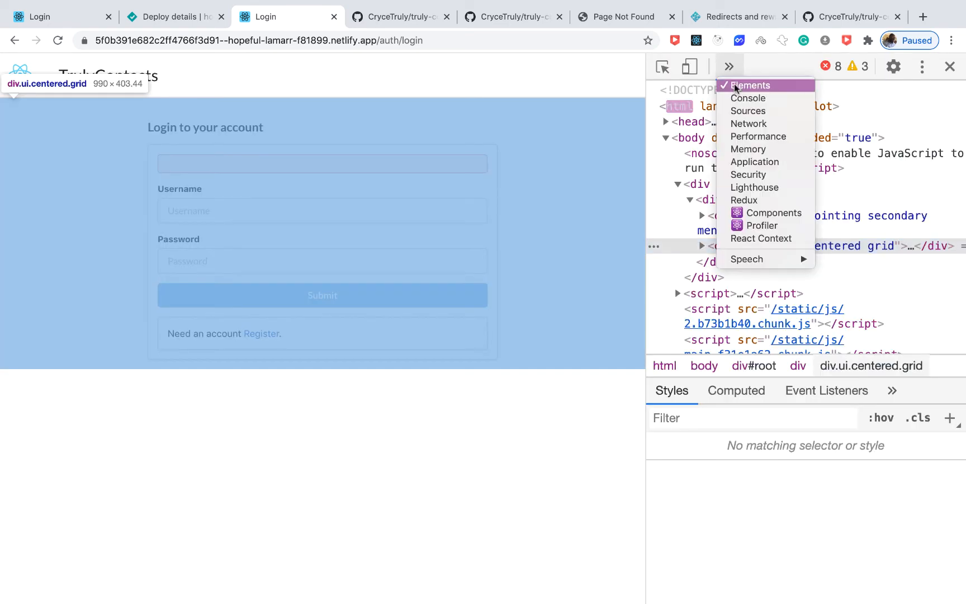
click(750, 124)
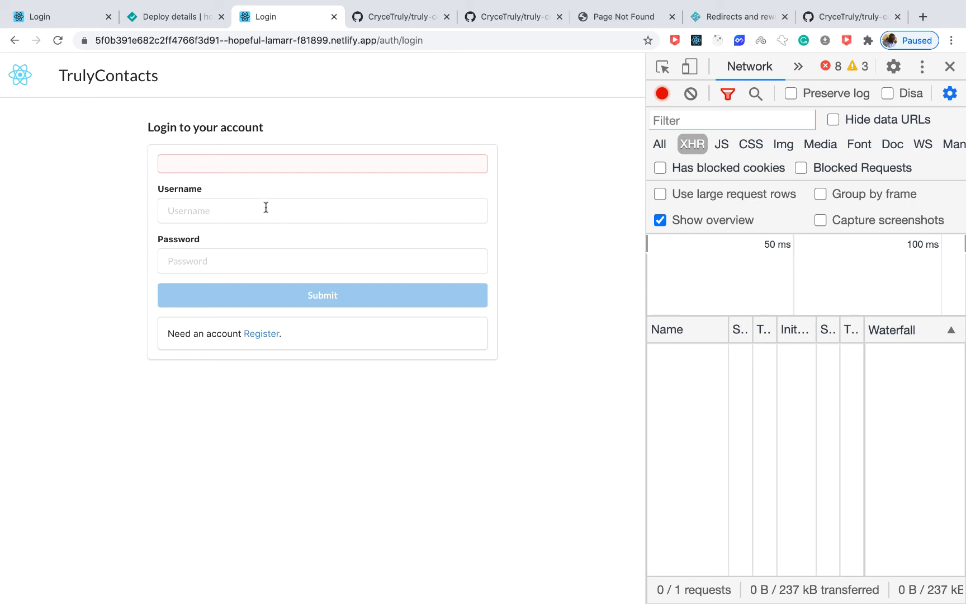
click(322, 295)
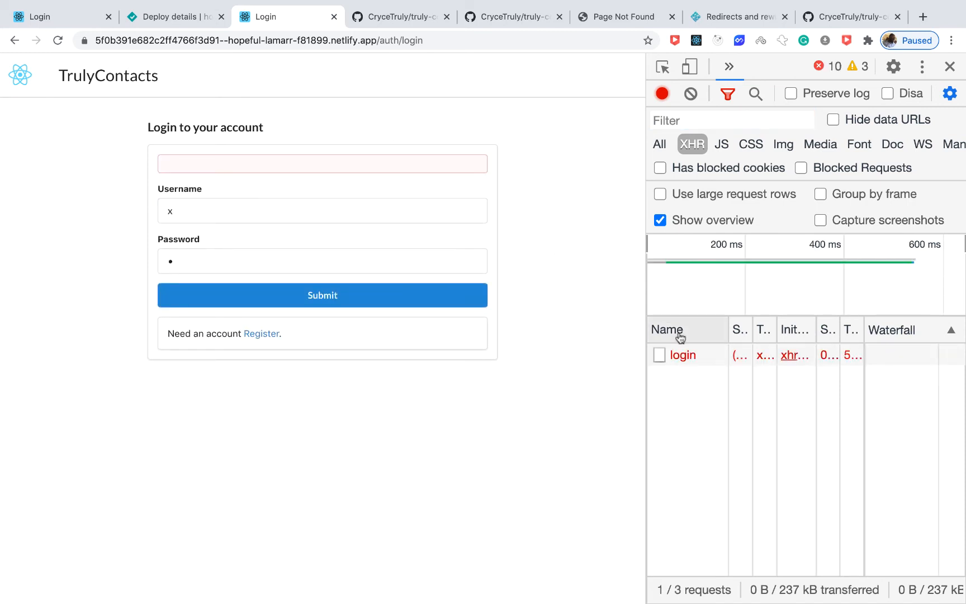
mouse_move(683, 355)
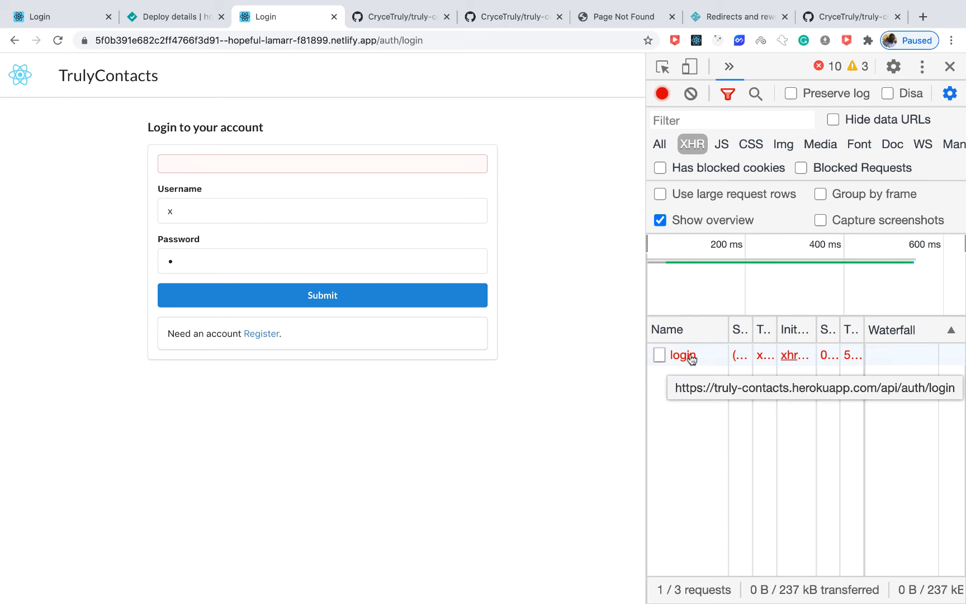
click(247, 40)
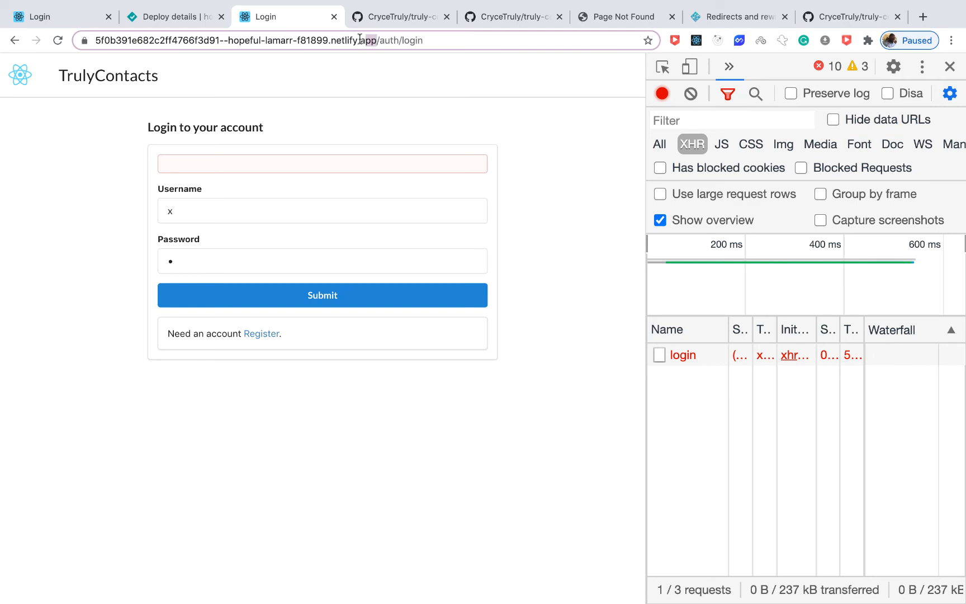
double_click(351, 40)
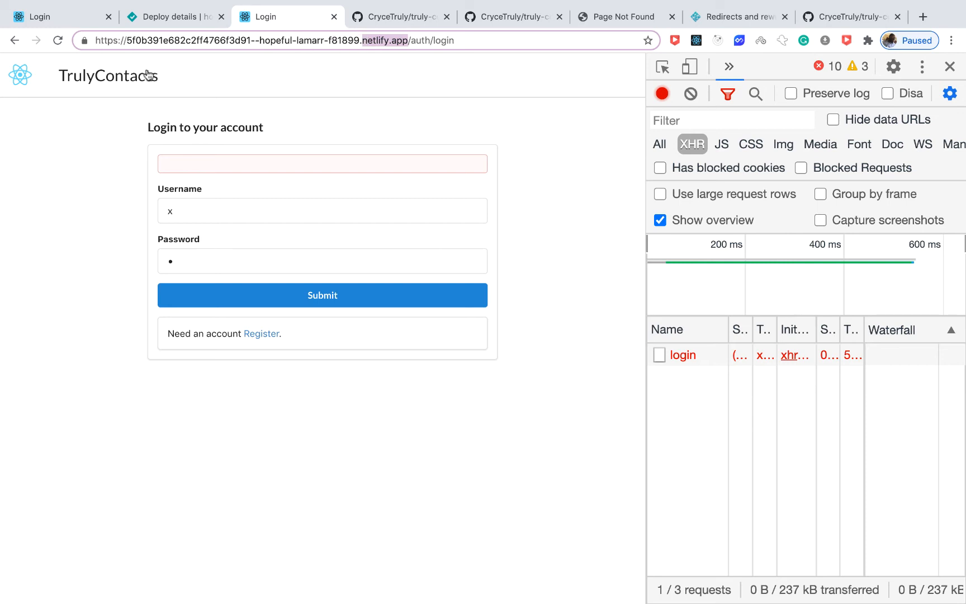
click(59, 17)
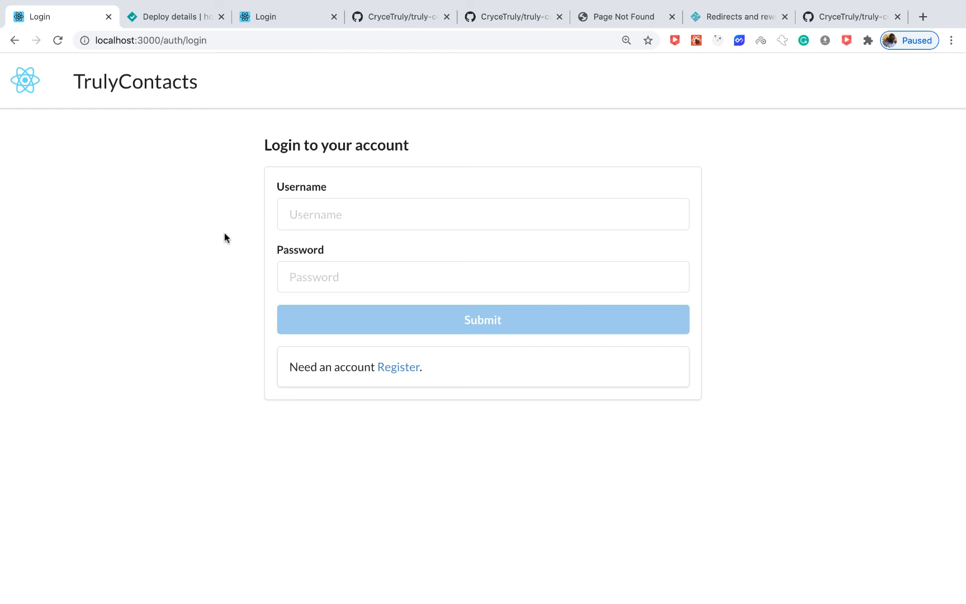
mouse_move(210, 73)
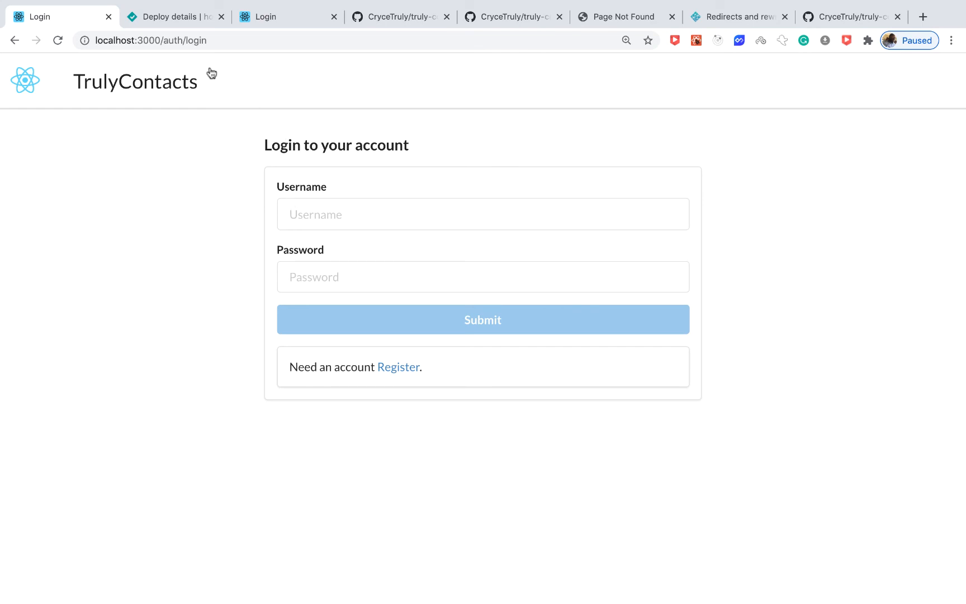
mouse_move(242, 71)
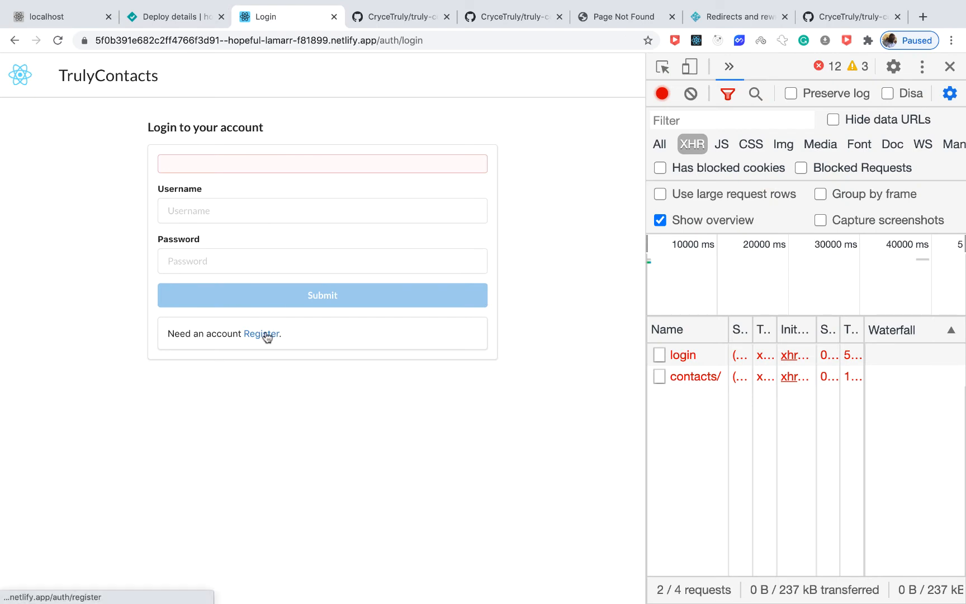
click(261, 334)
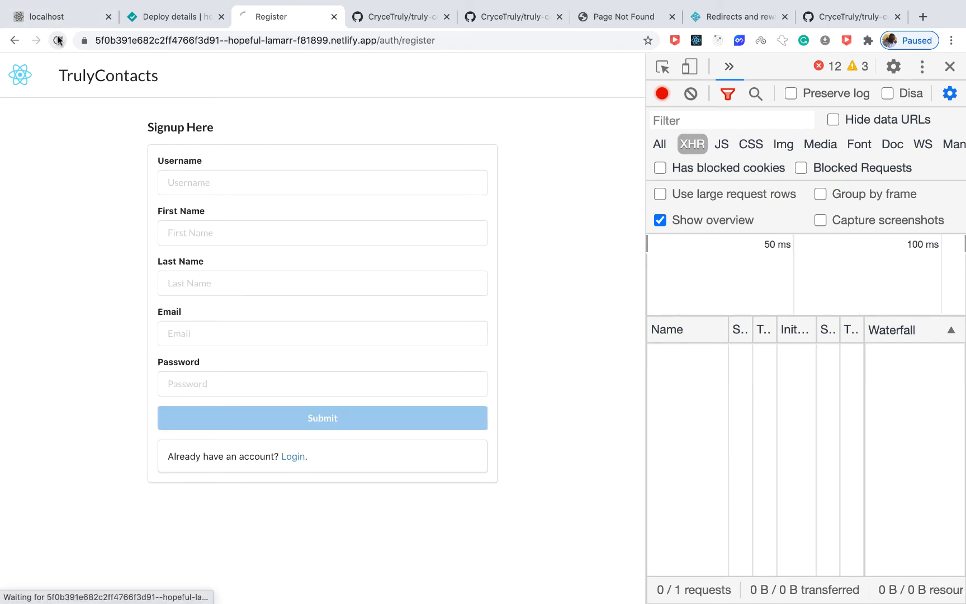
click(58, 40)
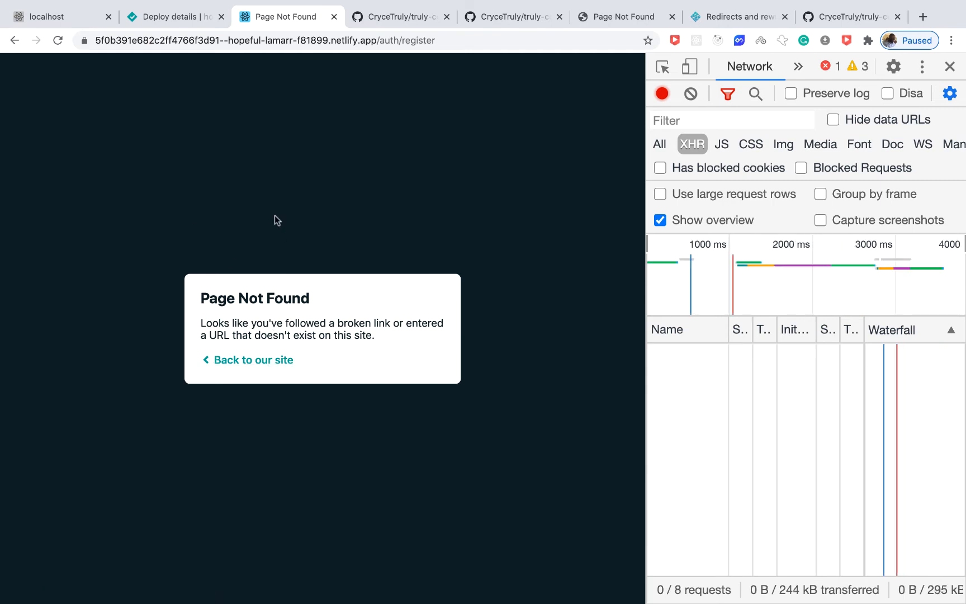
mouse_move(331, 114)
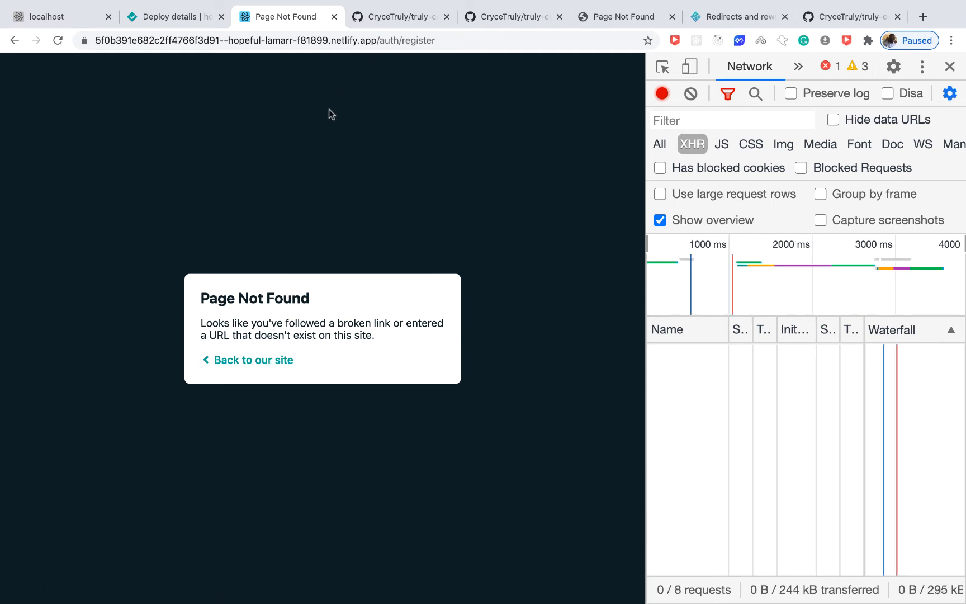
mouse_move(448, 92)
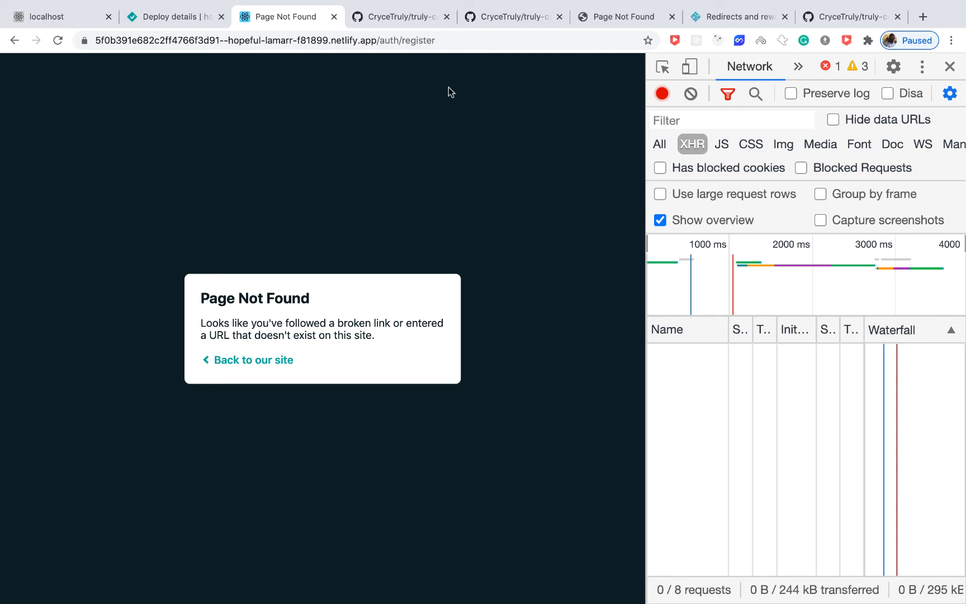
Bring up the Redirects and rewrites docs and scroll to the _redirects syntax
click(733, 17)
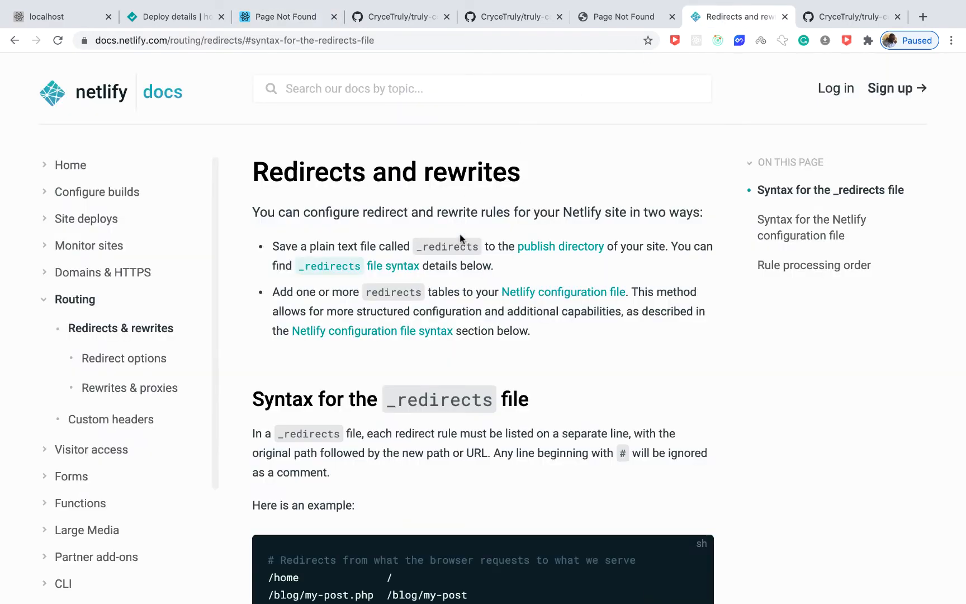
scroll(down, 3)
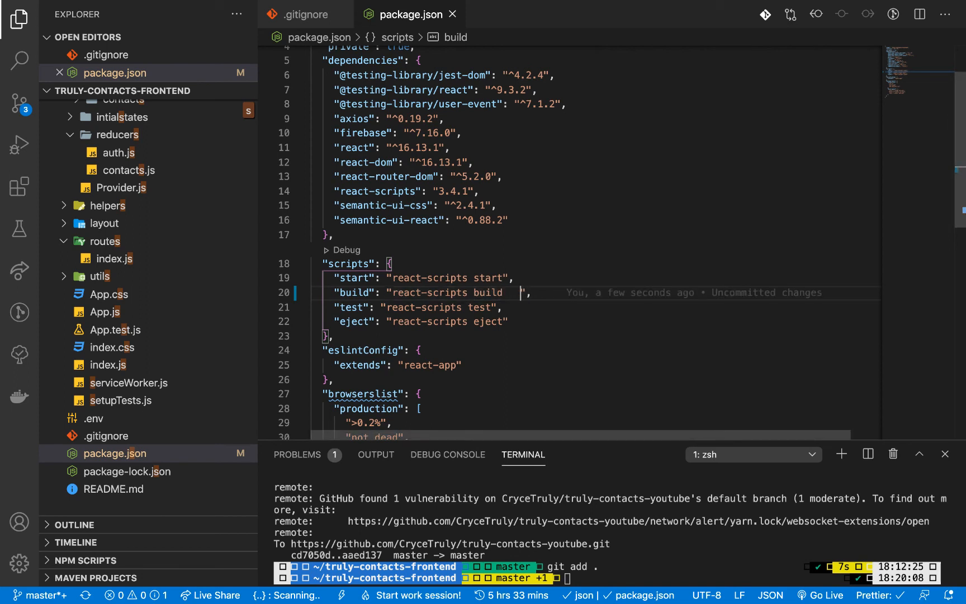
Append && echo '/* /index.html 200' > ./build/_redirects to the build script and git push
text(&& echo '/* /index.html 200' > ./build/_redirects)
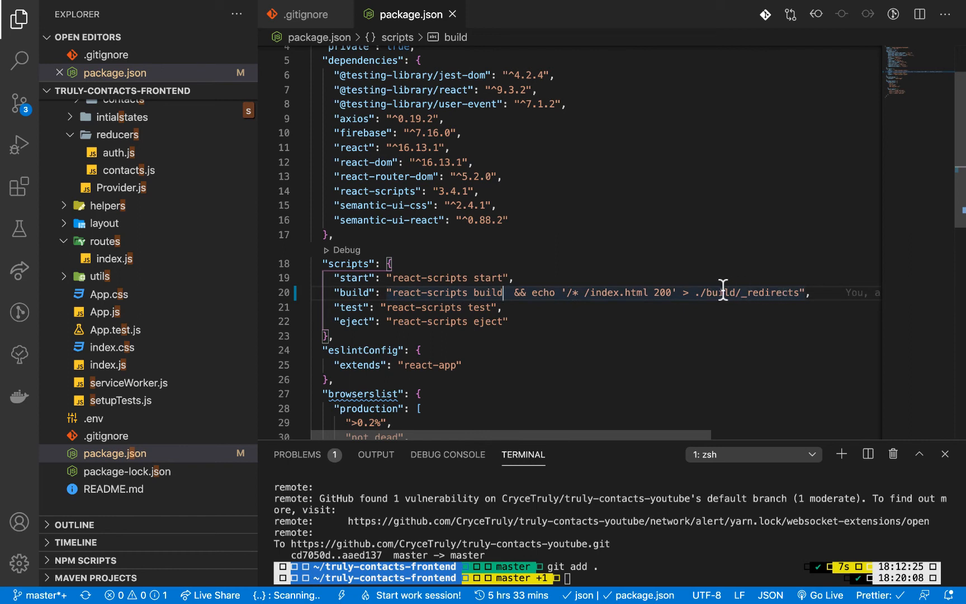
mouse_move(708, 293)
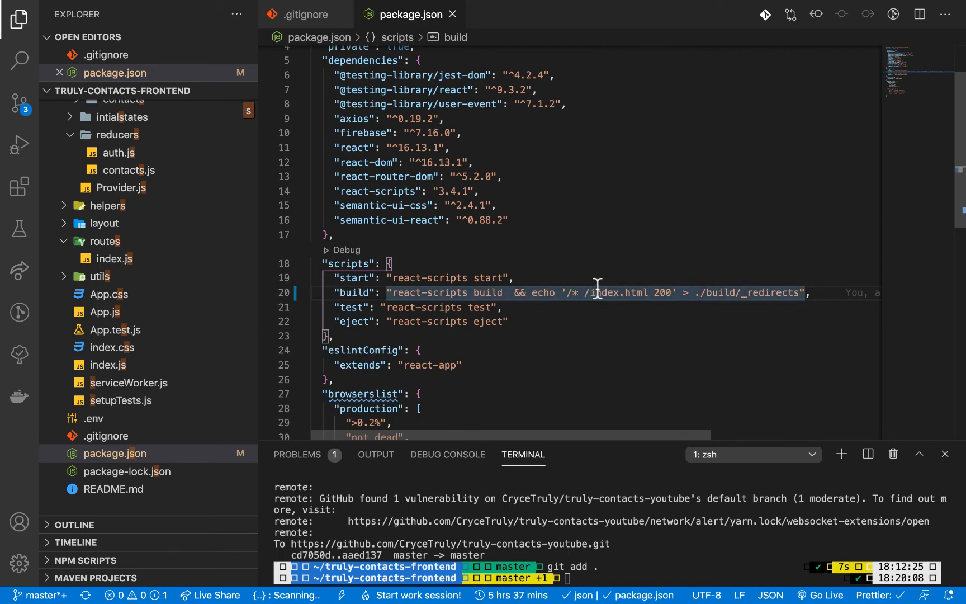
mouse_move(616, 292)
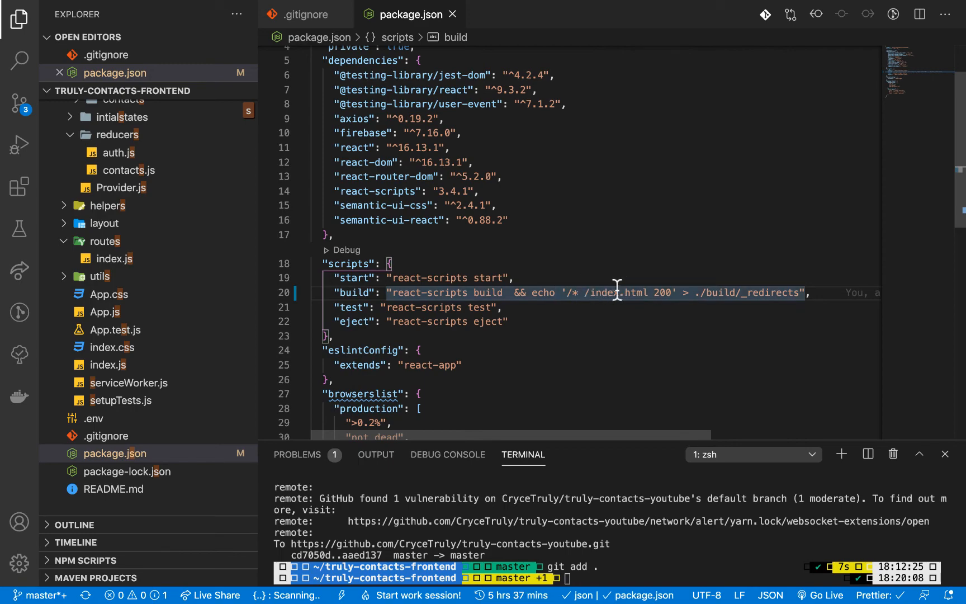
mouse_move(628, 308)
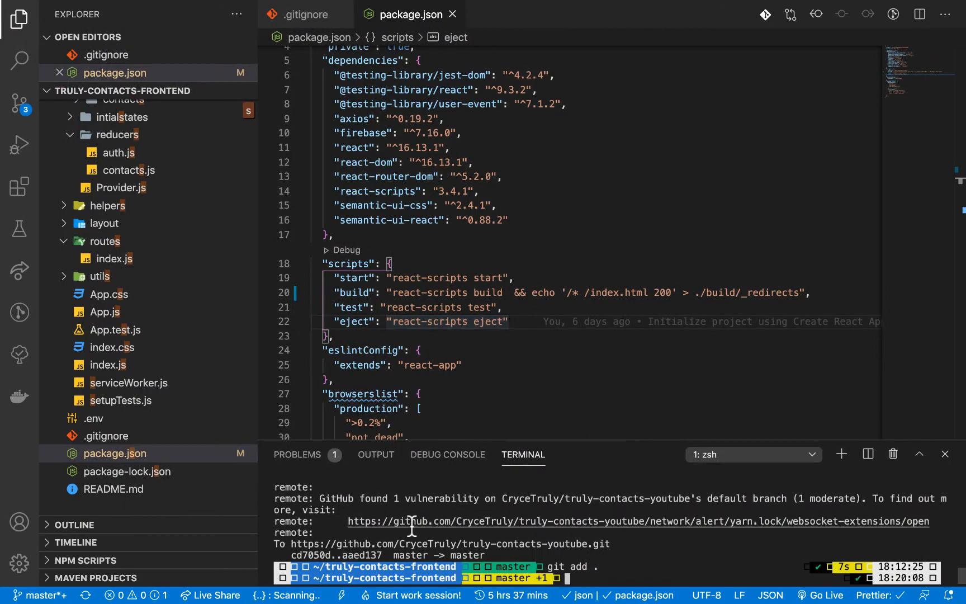
text(git pu)
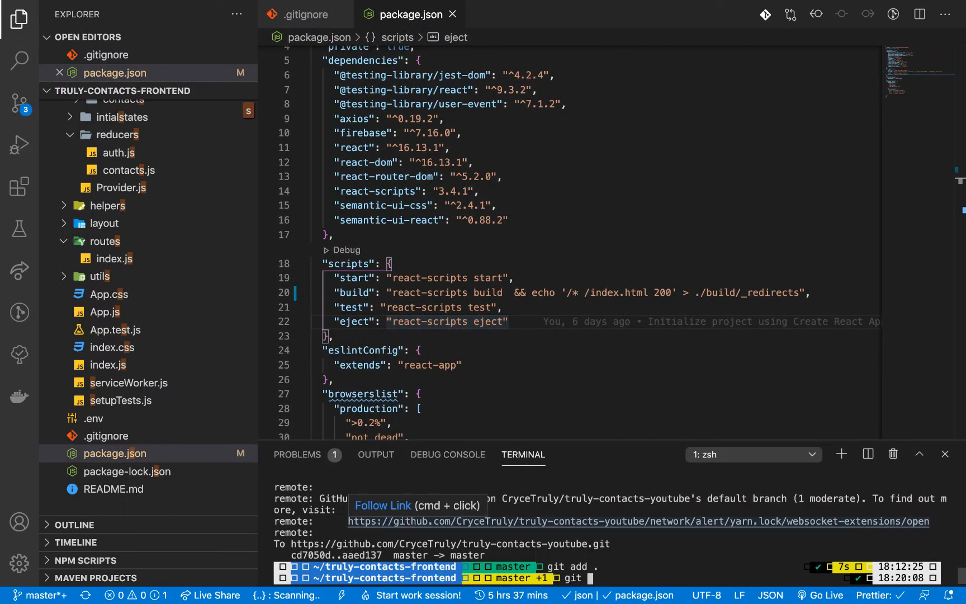
text(git push)
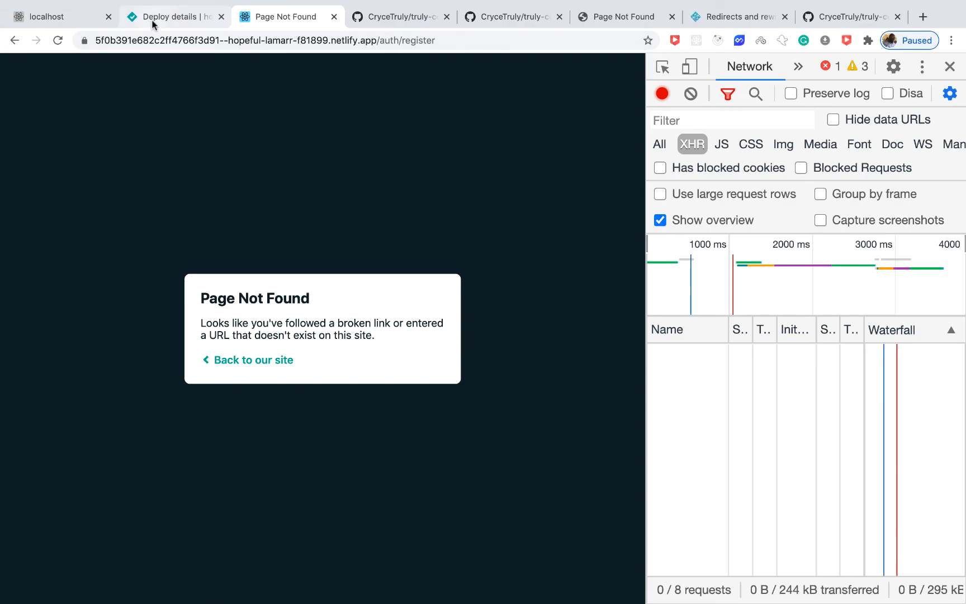
Retry the deploy and follow the new build log running react-scripts build with the _redirects echo
click(173, 17)
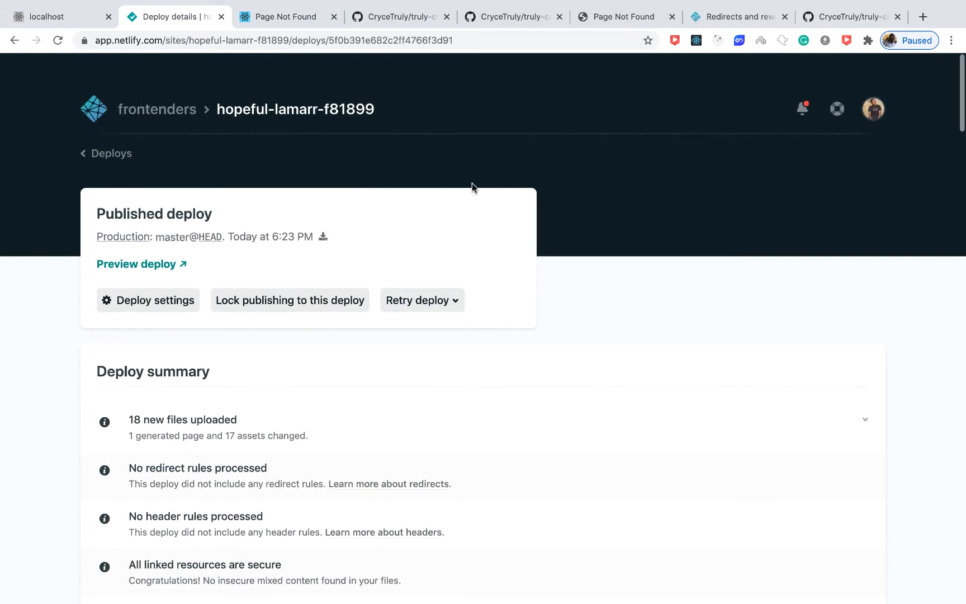
click(422, 273)
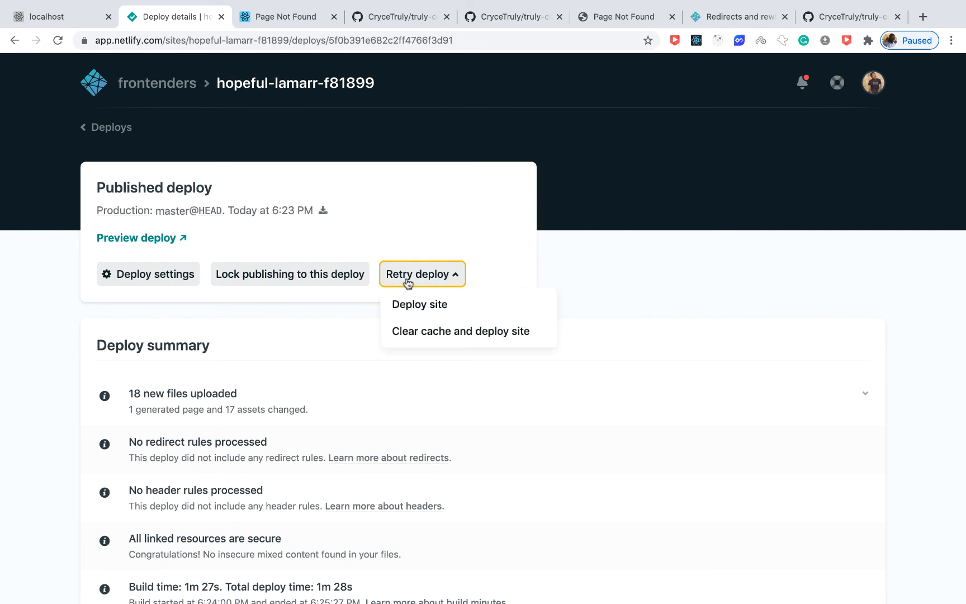
mouse_move(411, 318)
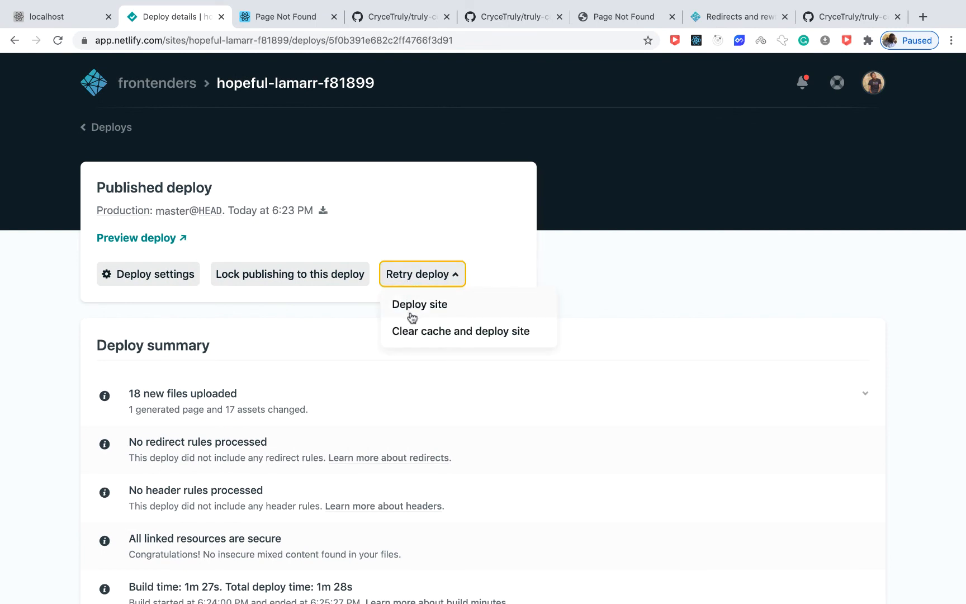
click(423, 273)
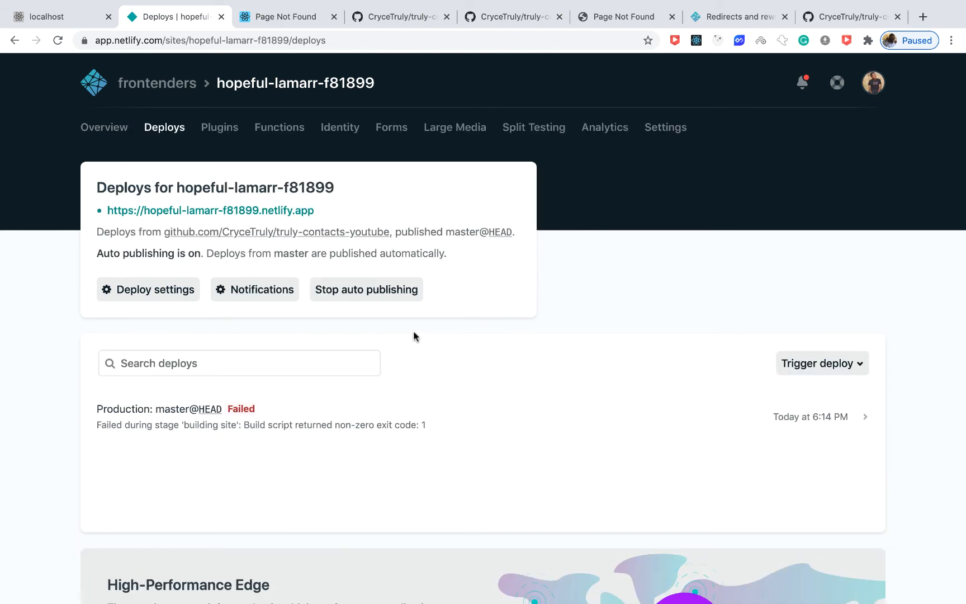
scroll(down, 3)
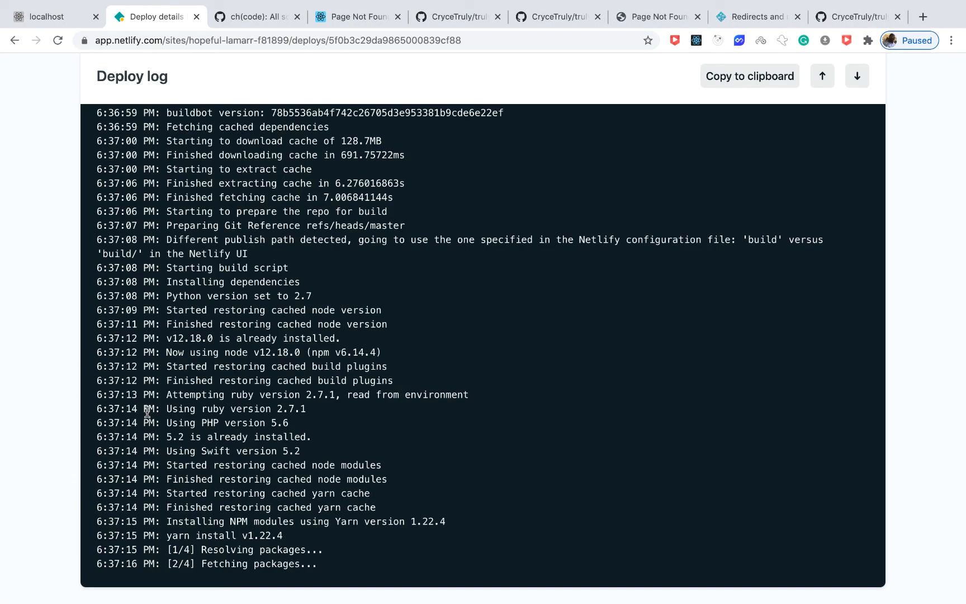
scroll(down, 3)
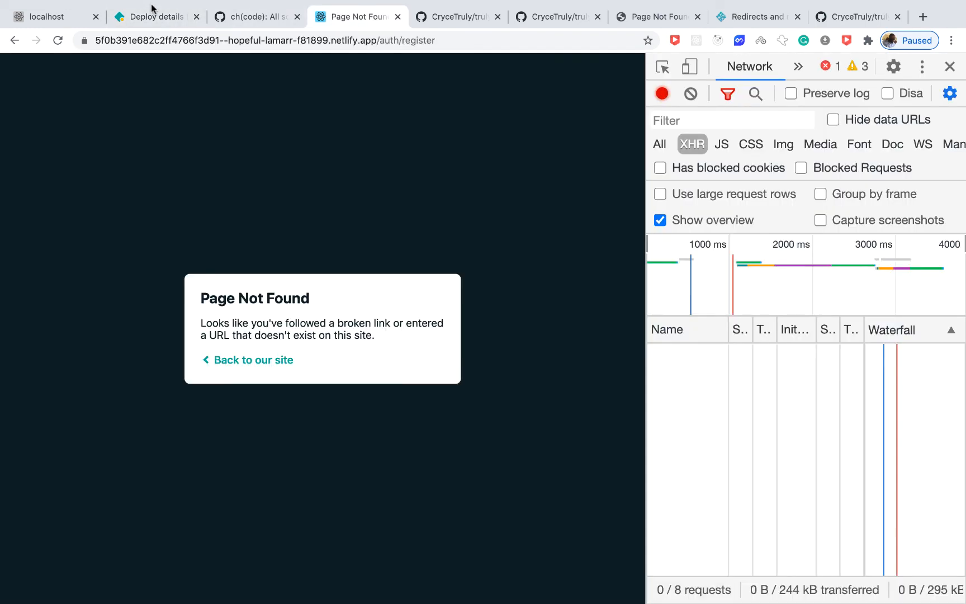
click(151, 17)
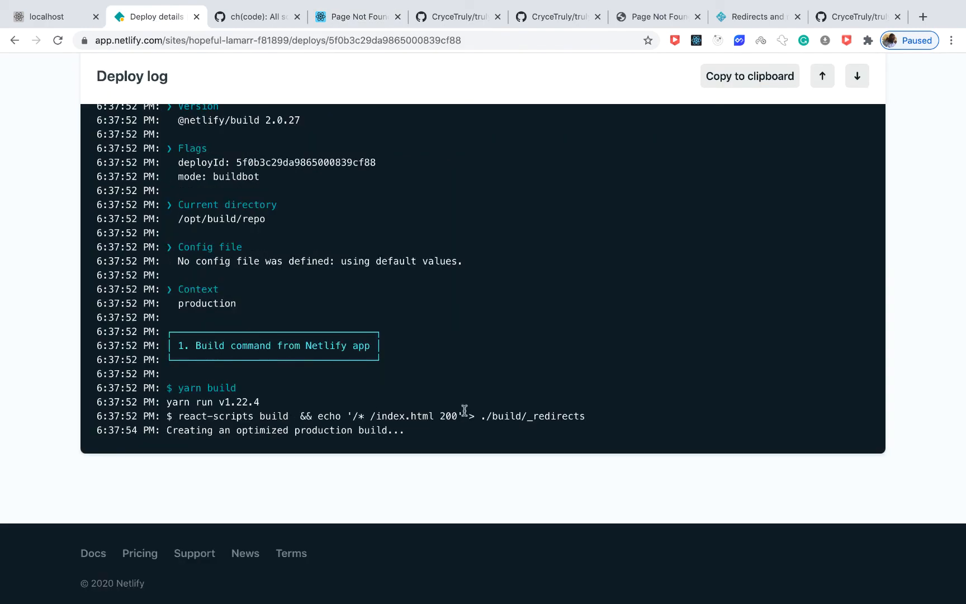
mouse_move(387, 411)
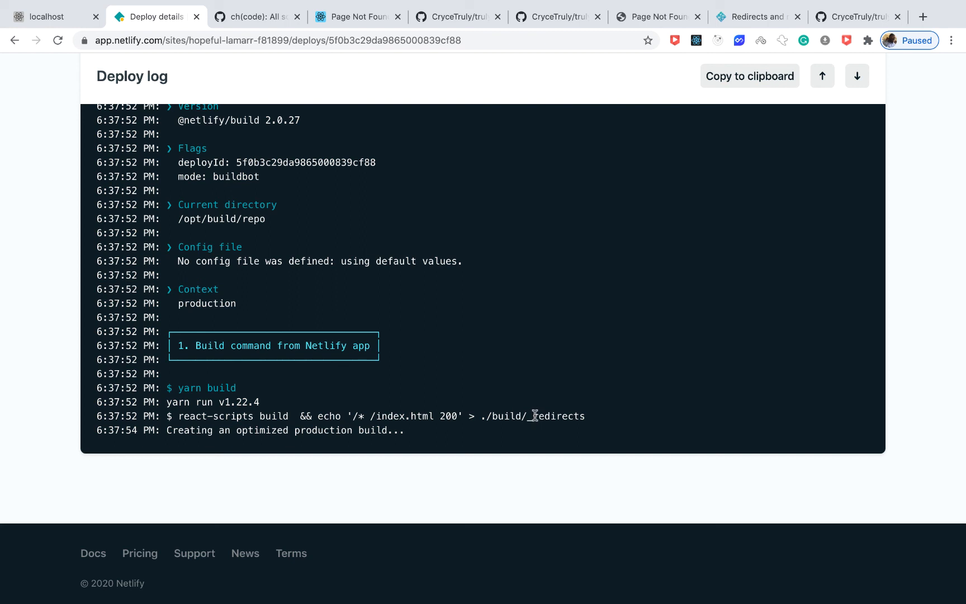
mouse_move(346, 427)
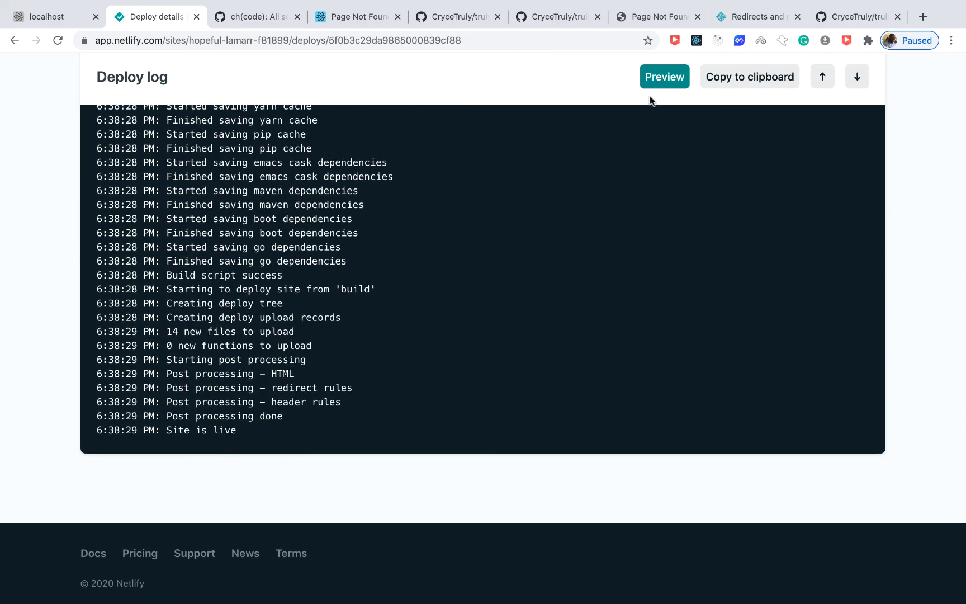
Preview the new deploy and switch between Register and Login, confirming /auth/register loads
click(664, 77)
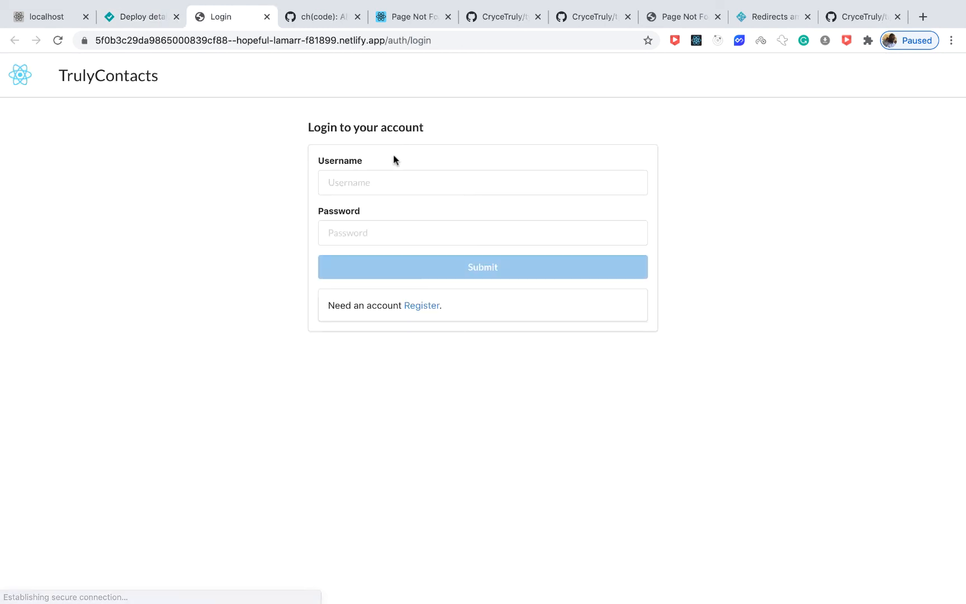
click(422, 306)
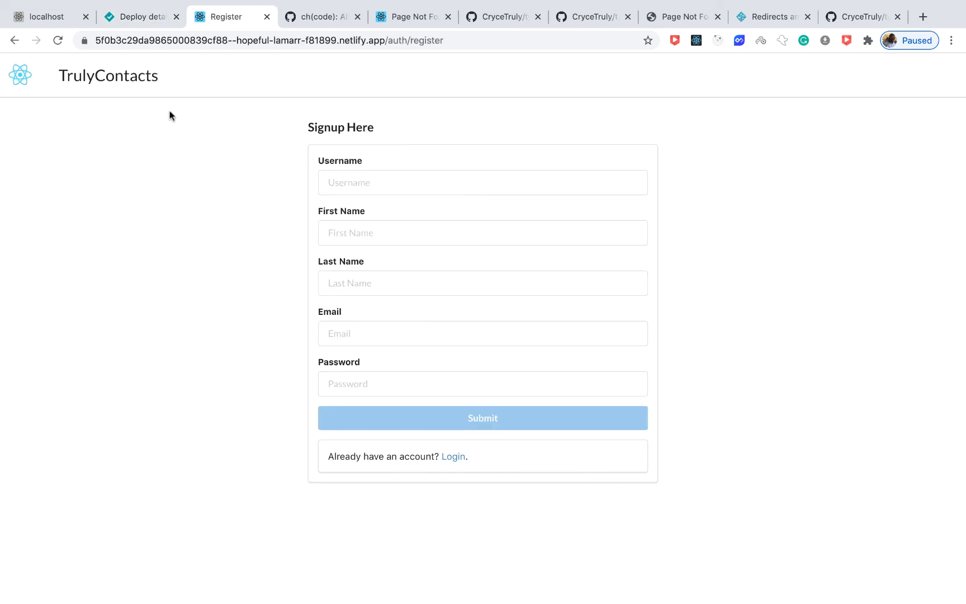
click(57, 41)
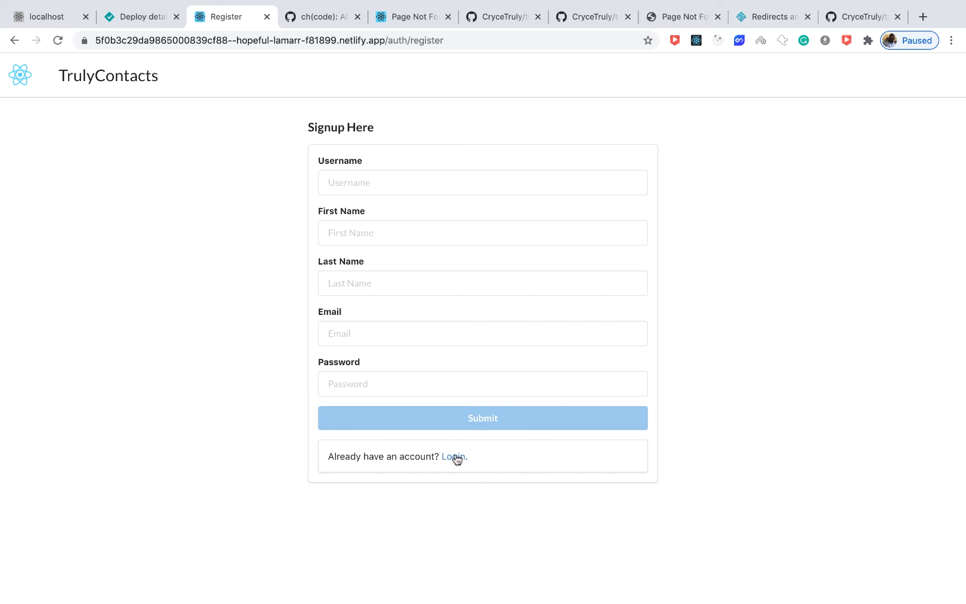
click(455, 457)
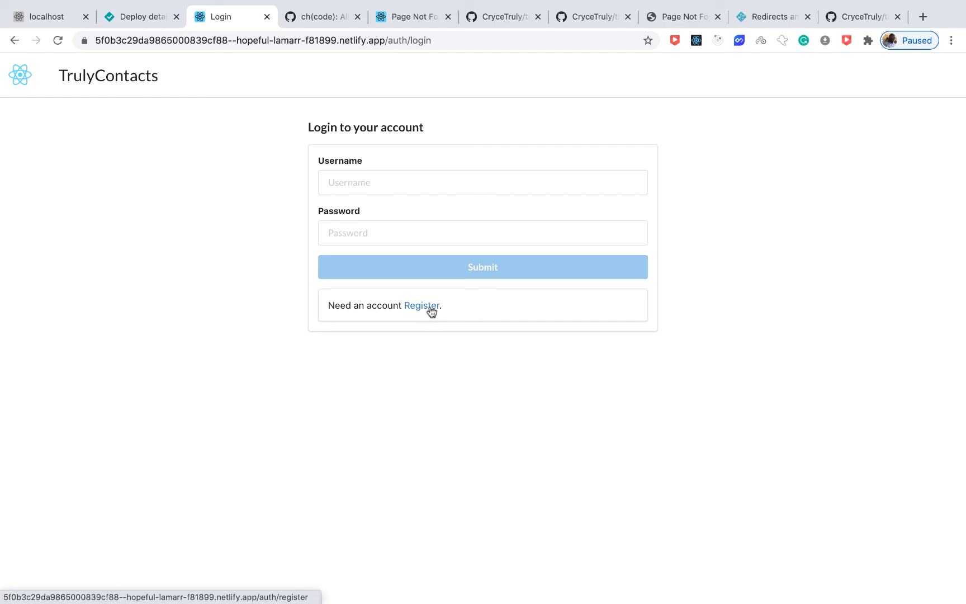
click(422, 306)
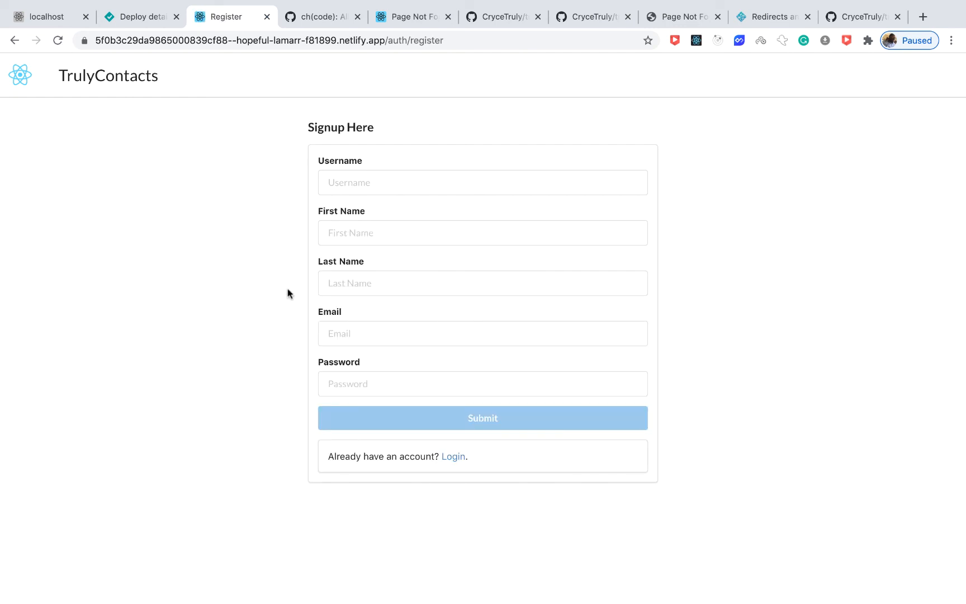
mouse_move(277, 408)
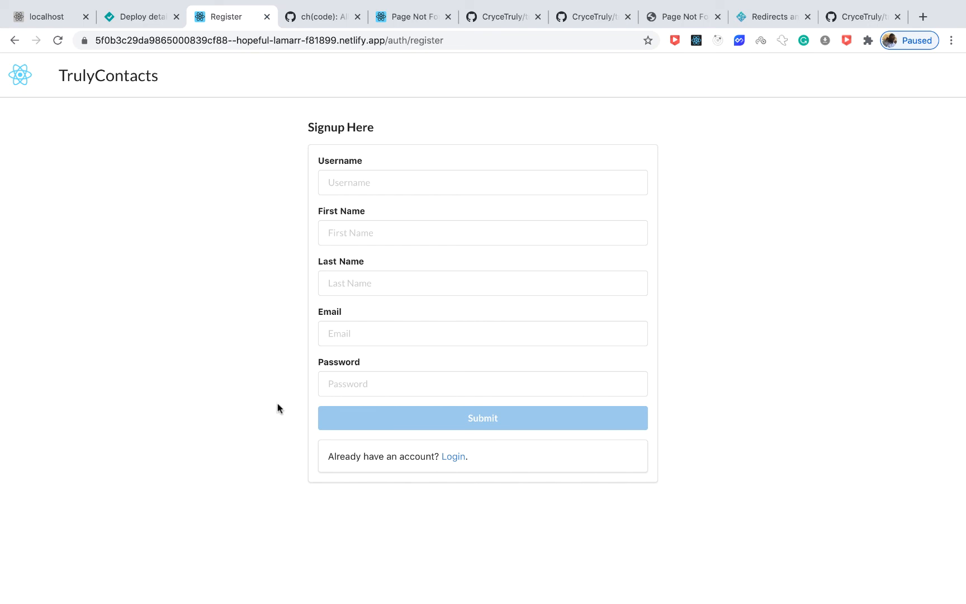
mouse_move(449, 445)
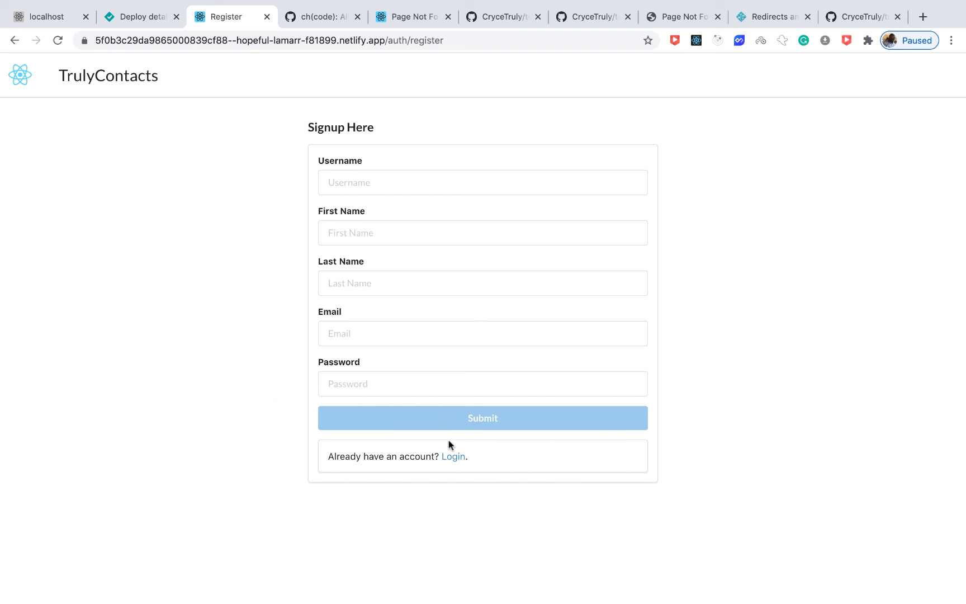
click(453, 457)
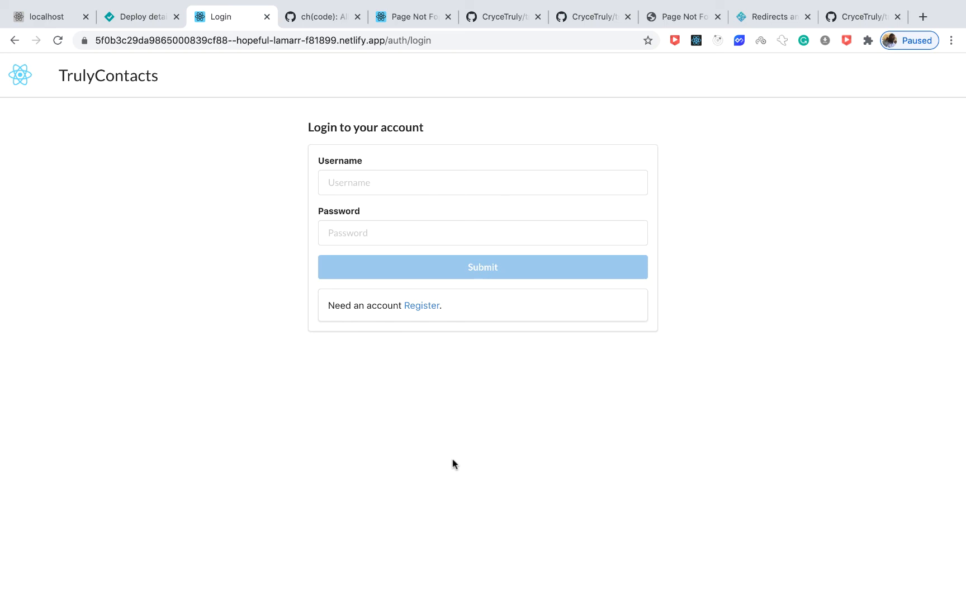